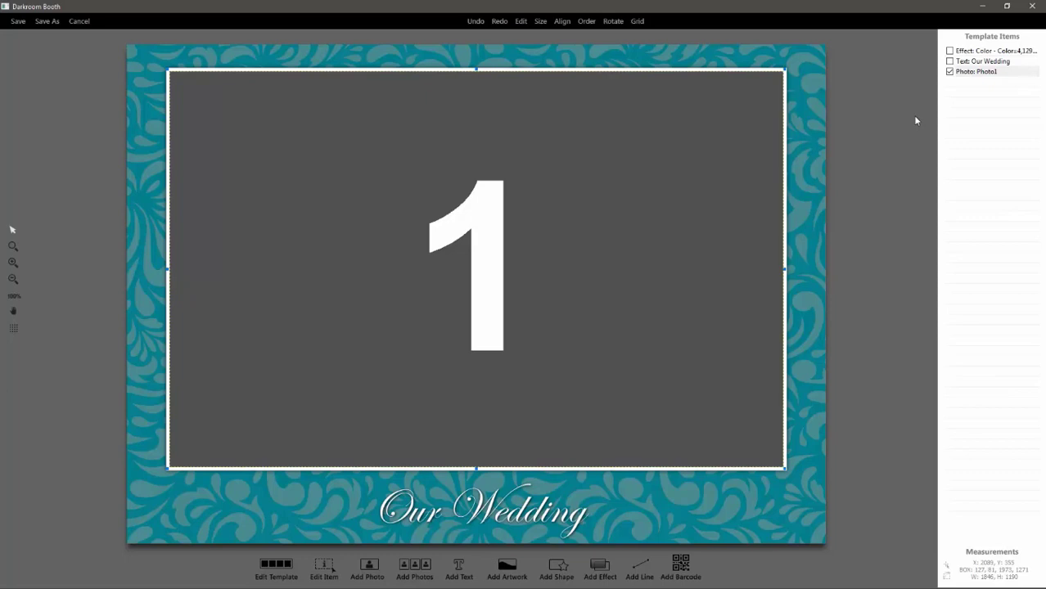
# - Apply the Rounded Rectangle pre-defined mask to the wedding template's photo cell
pyautogui.doubleClick(476, 267)
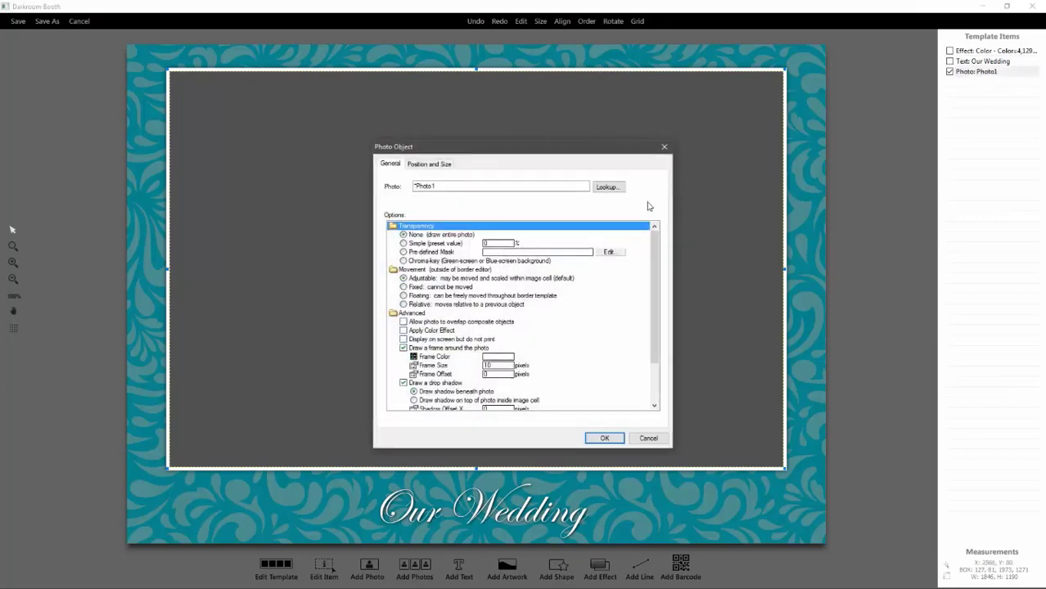
pyautogui.moveTo(446, 255)
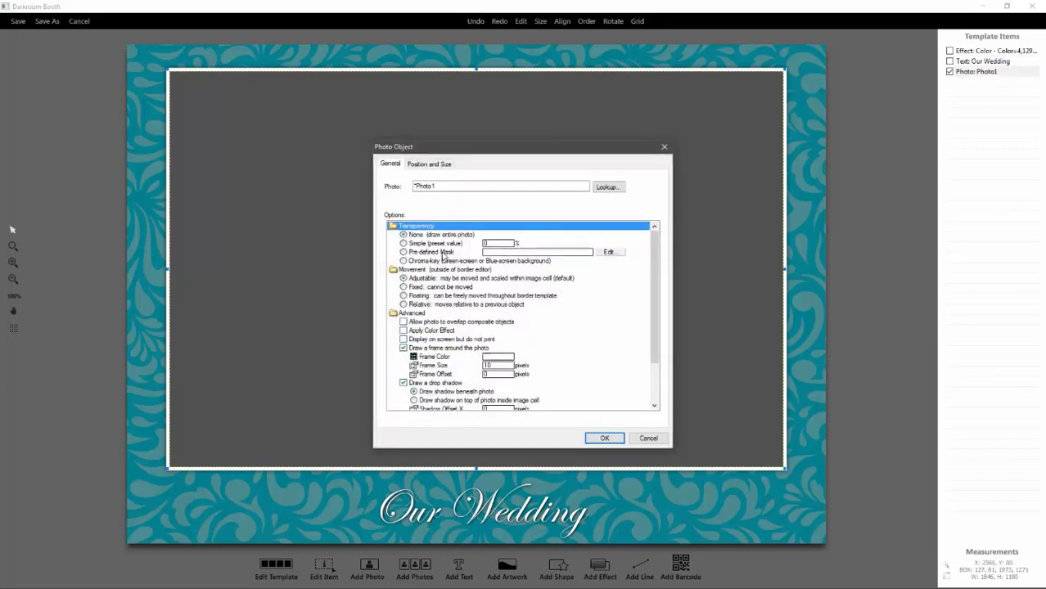
pyautogui.moveTo(630, 256)
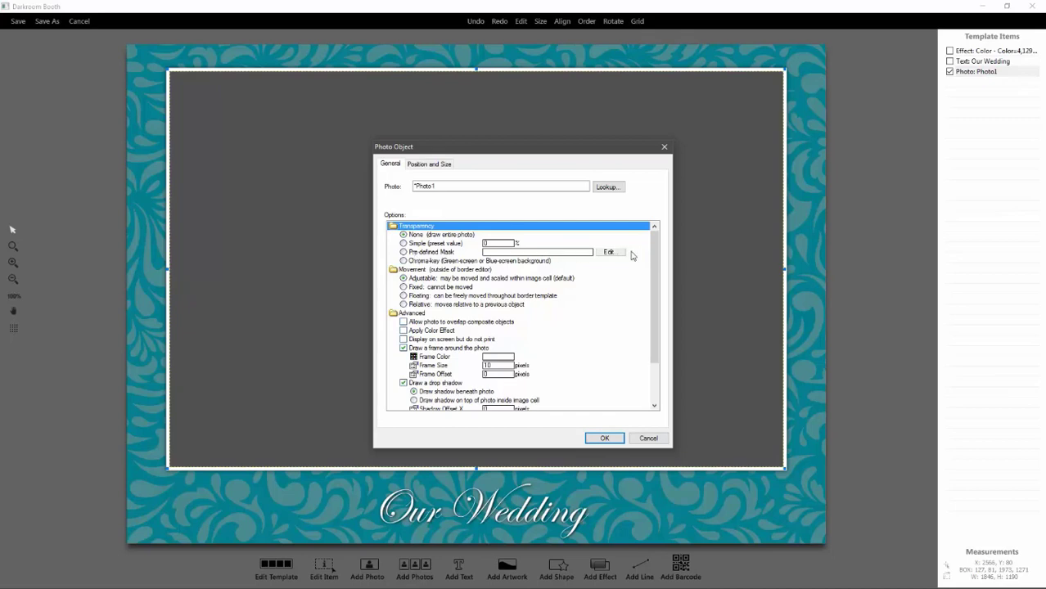
pyautogui.click(609, 252)
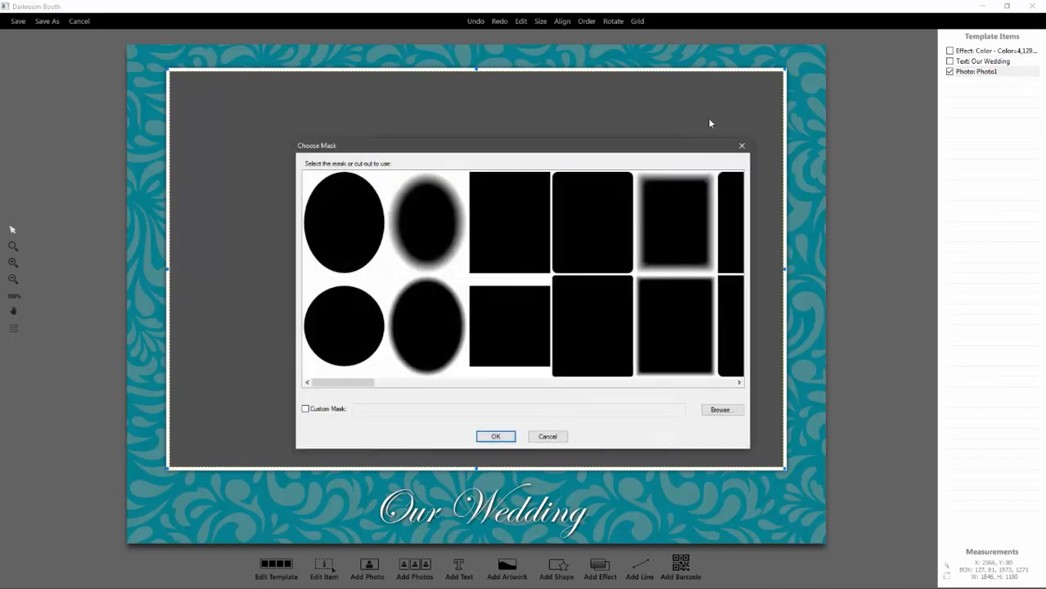
pyautogui.click(592, 222)
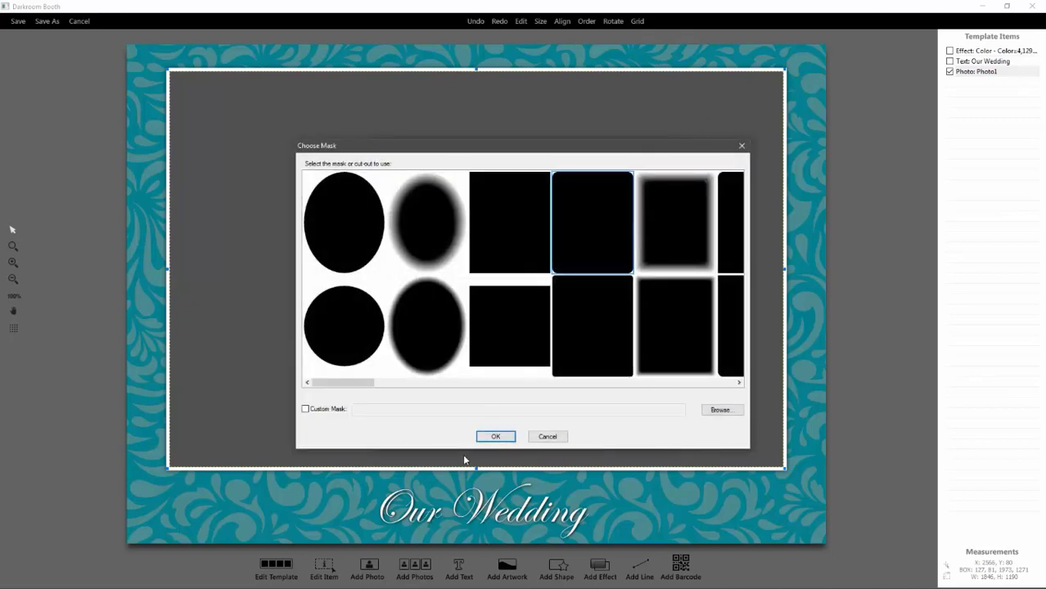
pyautogui.click(495, 437)
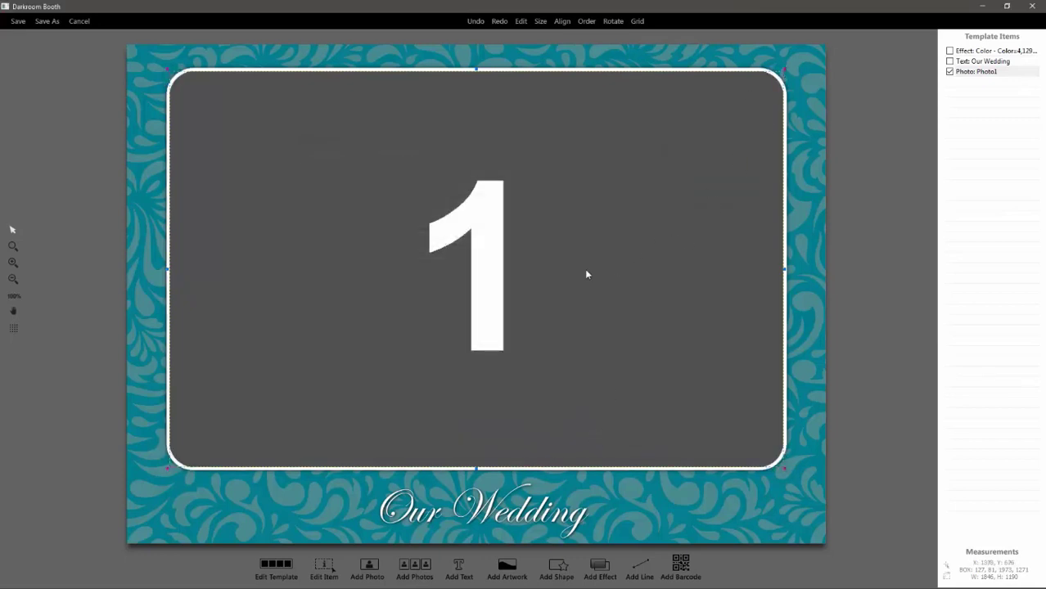
# - Reopen the photo cell's mask choices and select the soft-edged rectangle mask
pyautogui.doubleClick(477, 270)
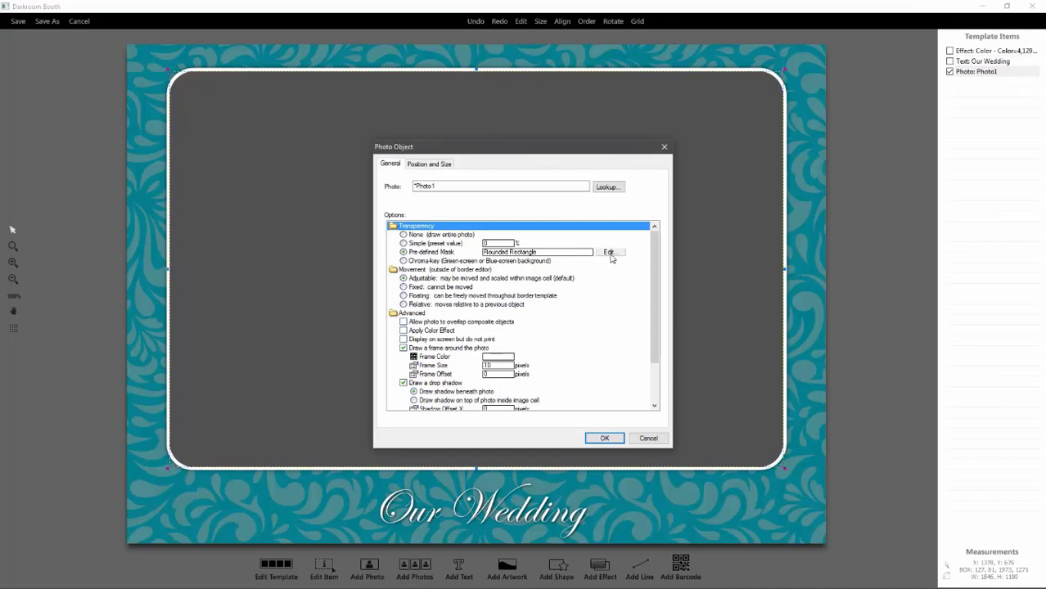
pyautogui.click(610, 252)
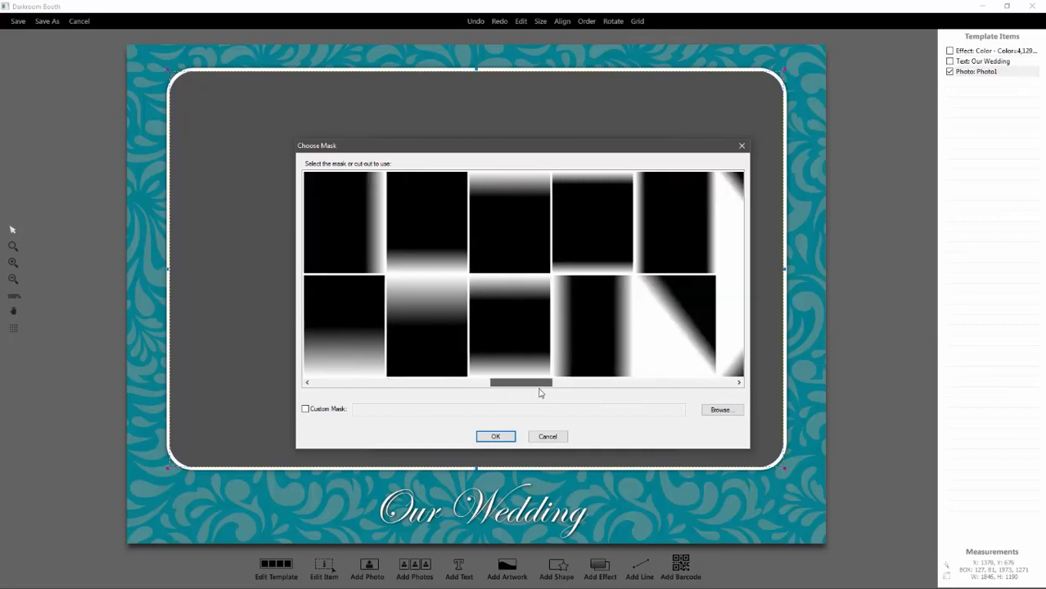
pyautogui.moveTo(520, 382); pyautogui.dragTo(409, 383)
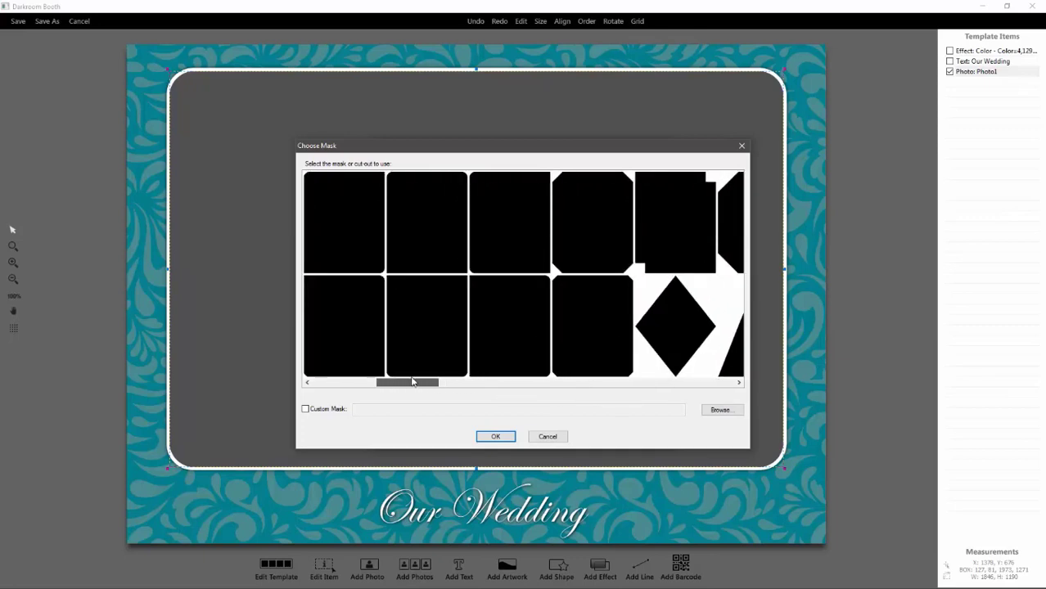
pyautogui.click(343, 222)
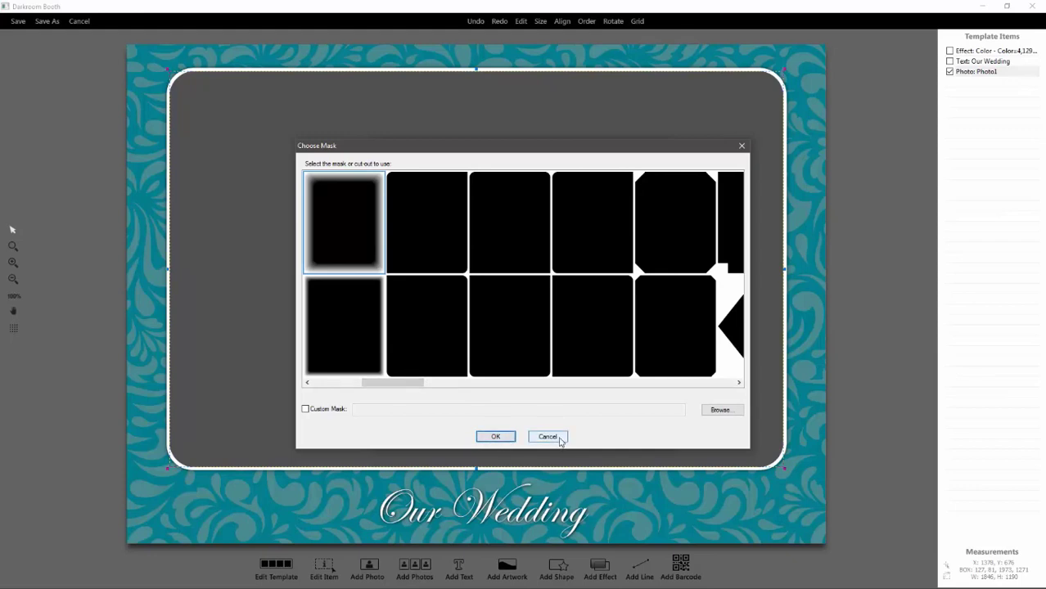
pyautogui.moveTo(349, 409)
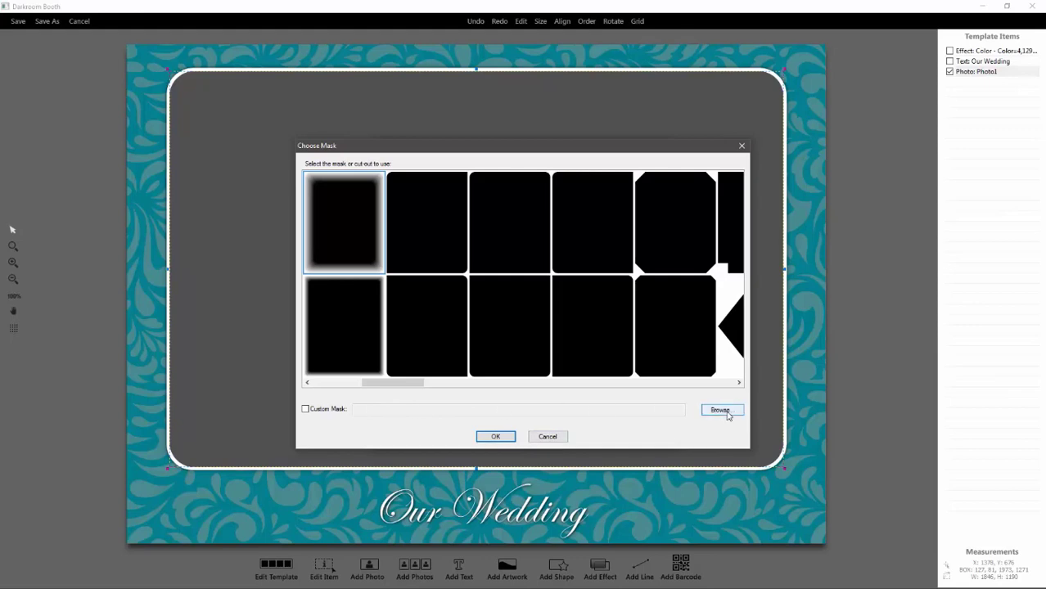
# - Load 02.jpg from Desktop > TNT > samples as the photo cell's custom mask
pyautogui.click(719, 409)
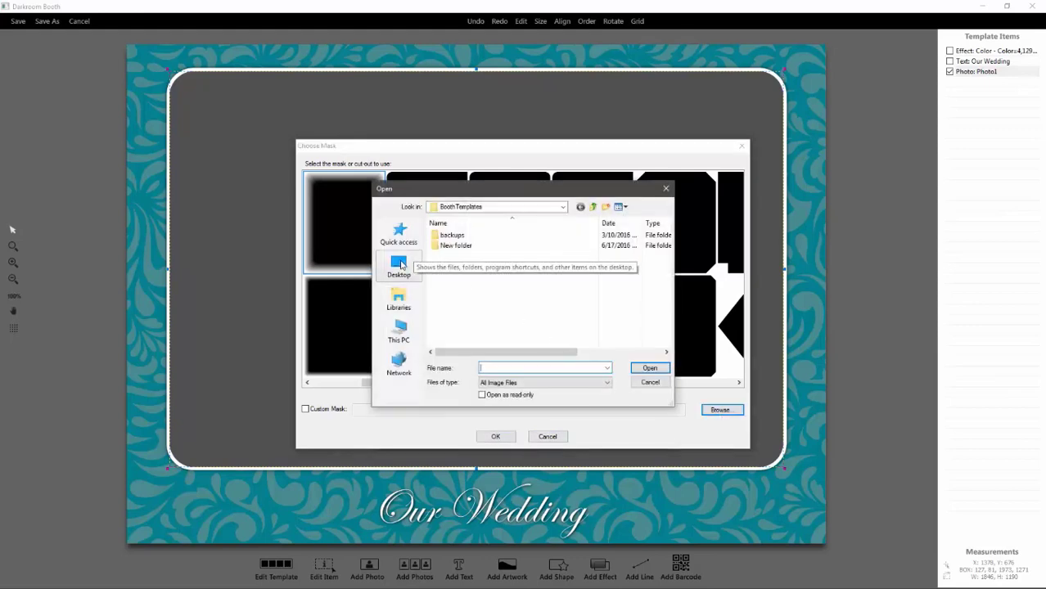
pyautogui.click(399, 266)
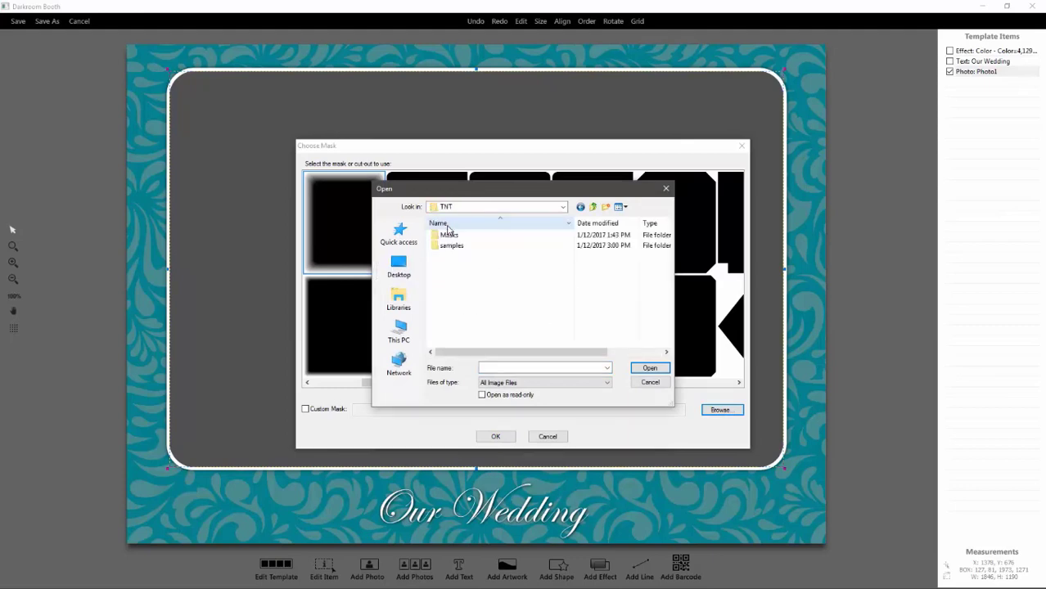
pyautogui.doubleClick(451, 246)
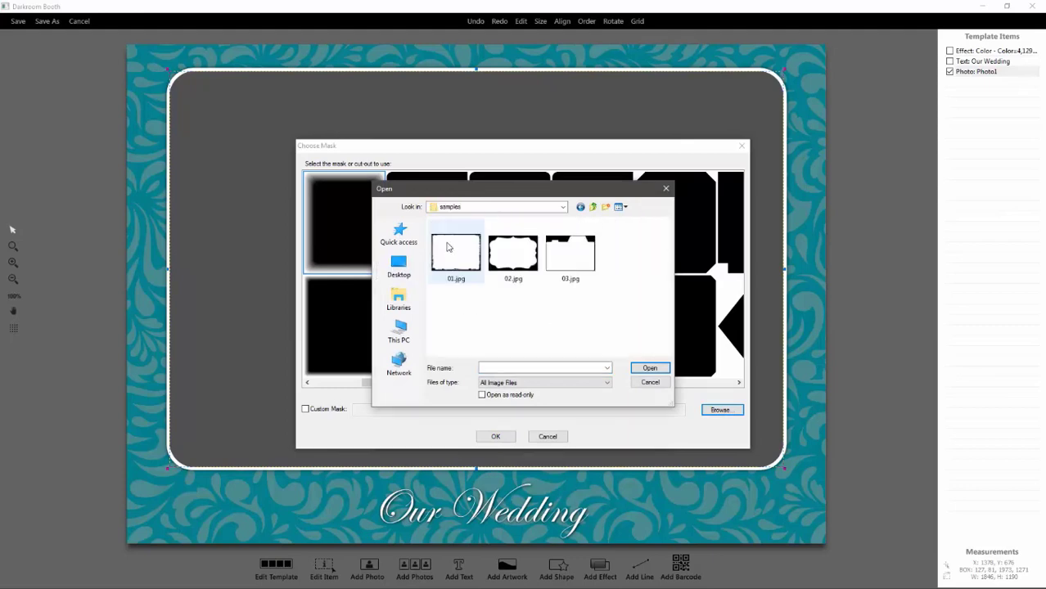
pyautogui.click(513, 254)
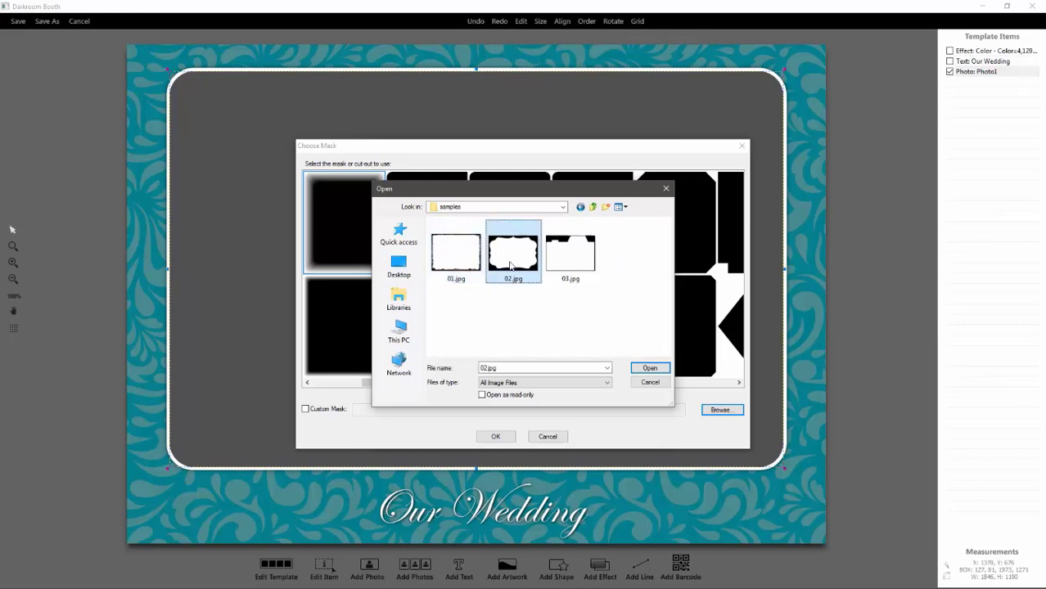
pyautogui.moveTo(524, 233)
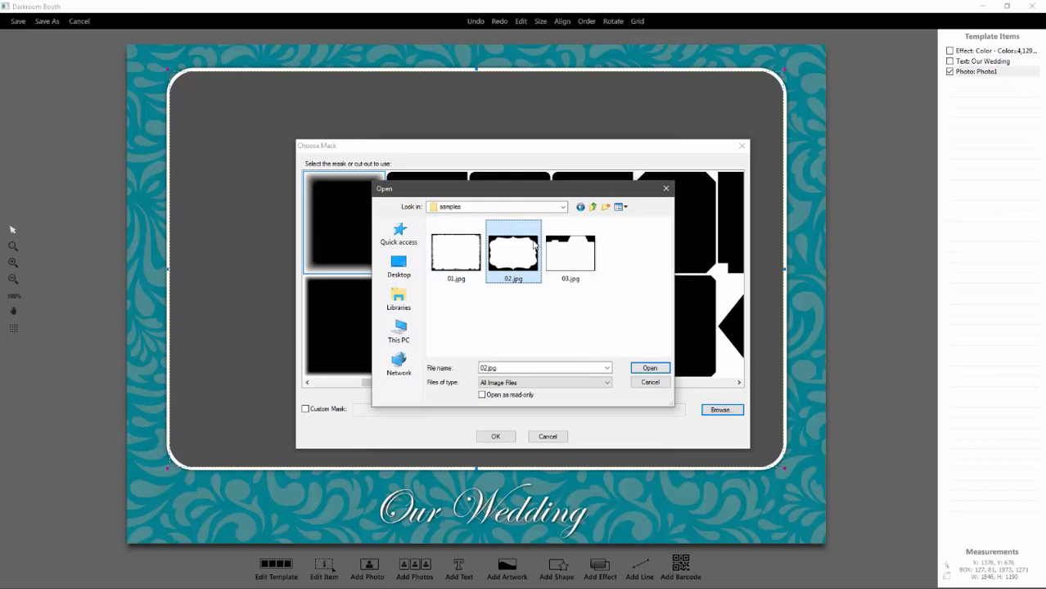
pyautogui.moveTo(513, 254)
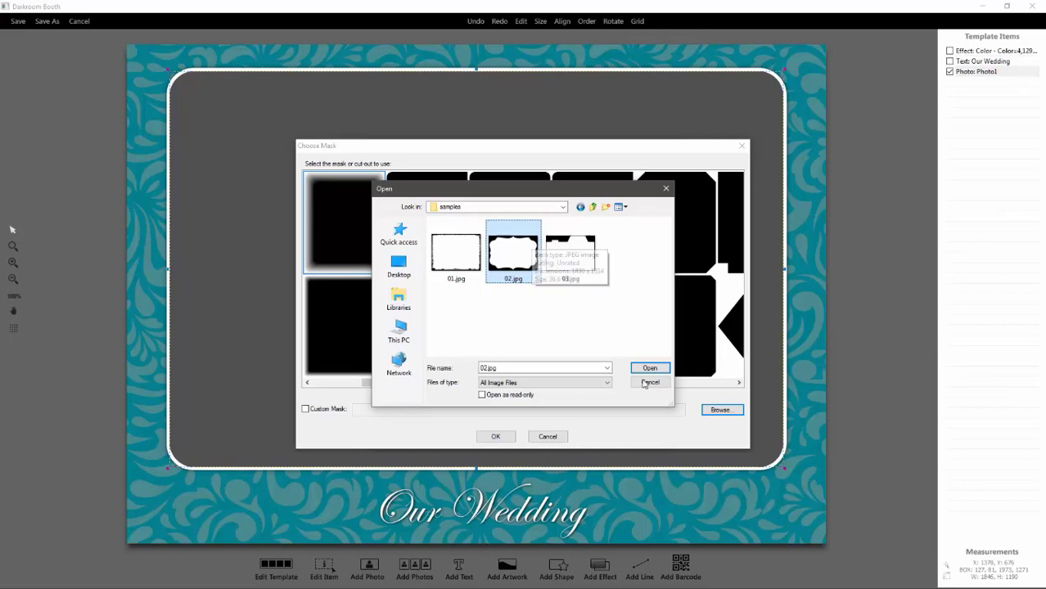
pyautogui.click(650, 368)
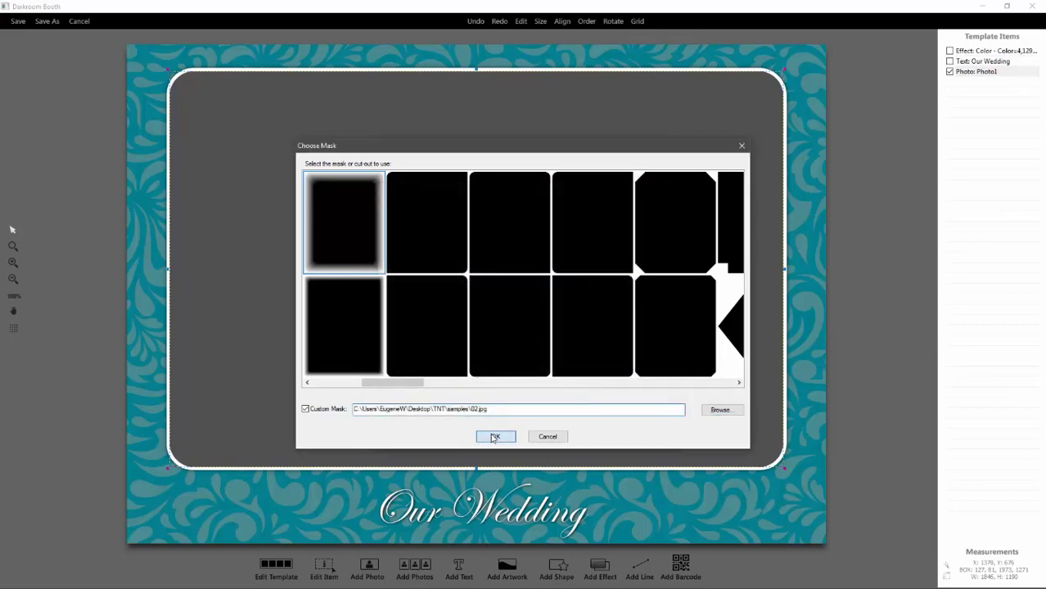
pyautogui.click(495, 437)
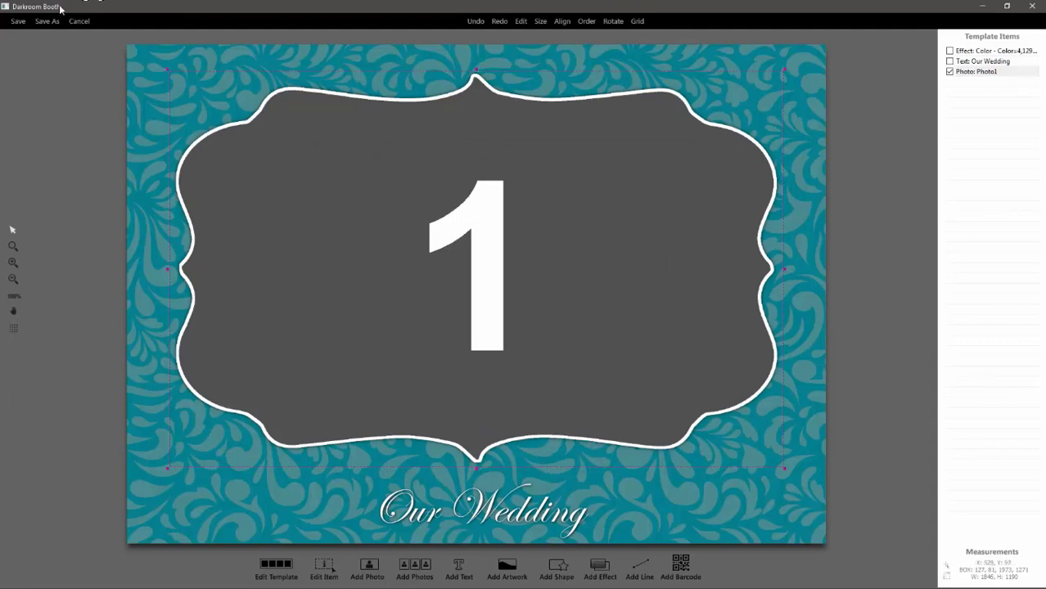
# - Leave the wedding template without saving and scroll to the Mother's Day strip
pyautogui.click(78, 21)
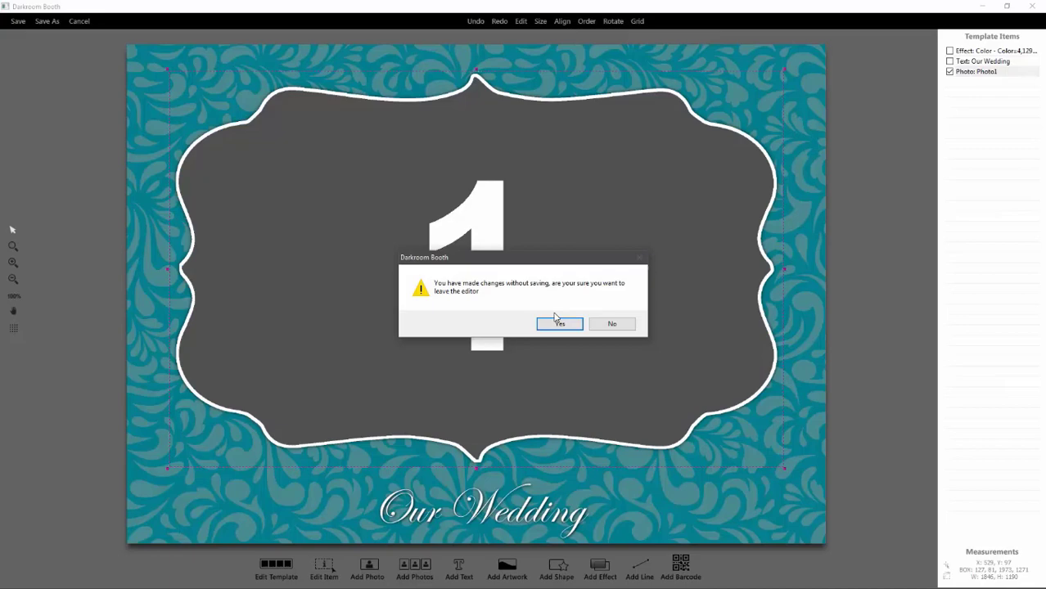
pyautogui.click(559, 324)
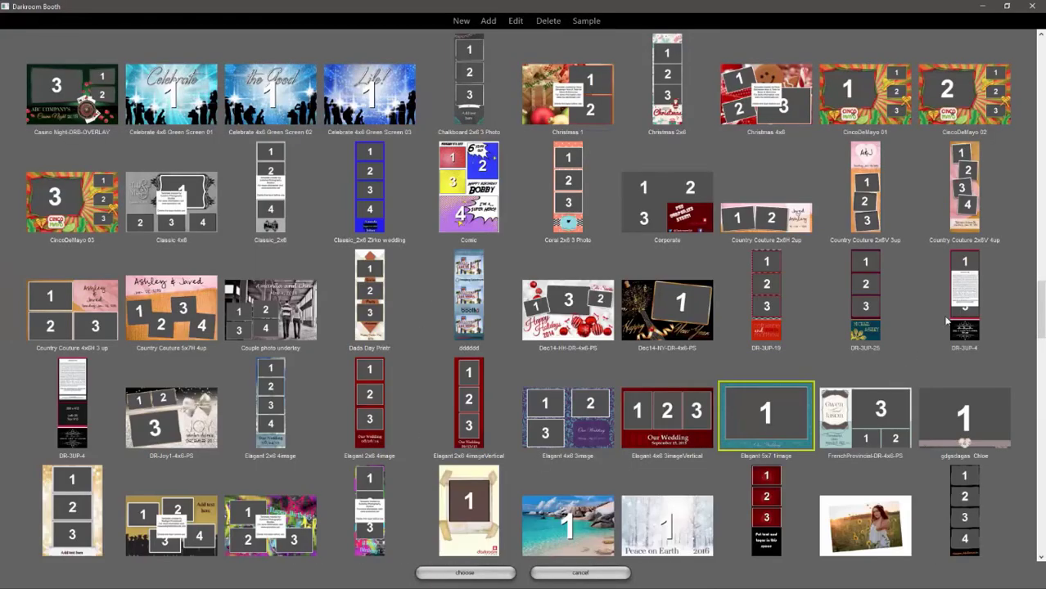
pyautogui.scroll(-3)
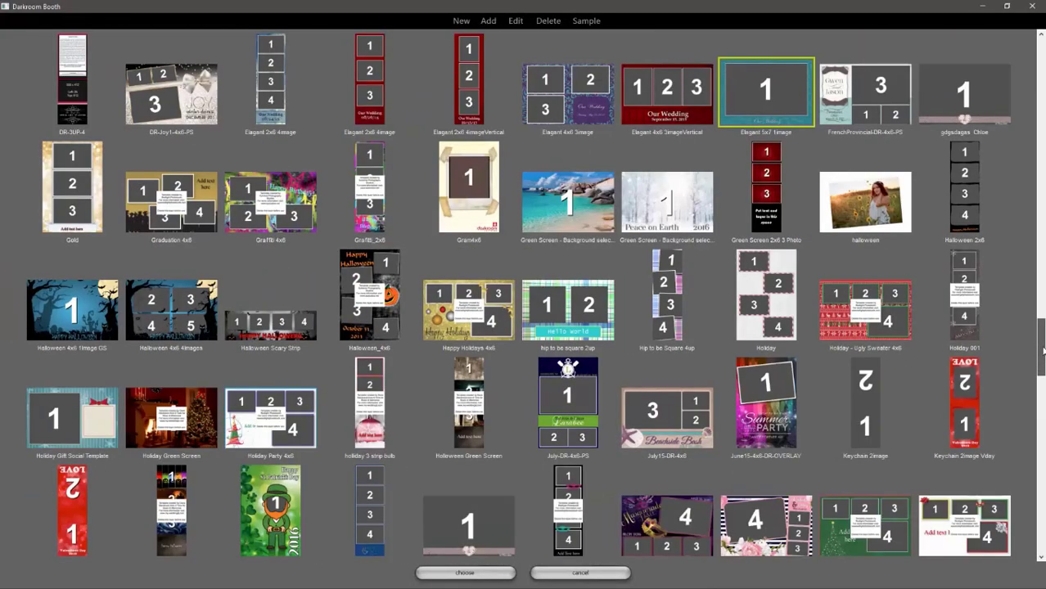
pyautogui.scroll(-3)
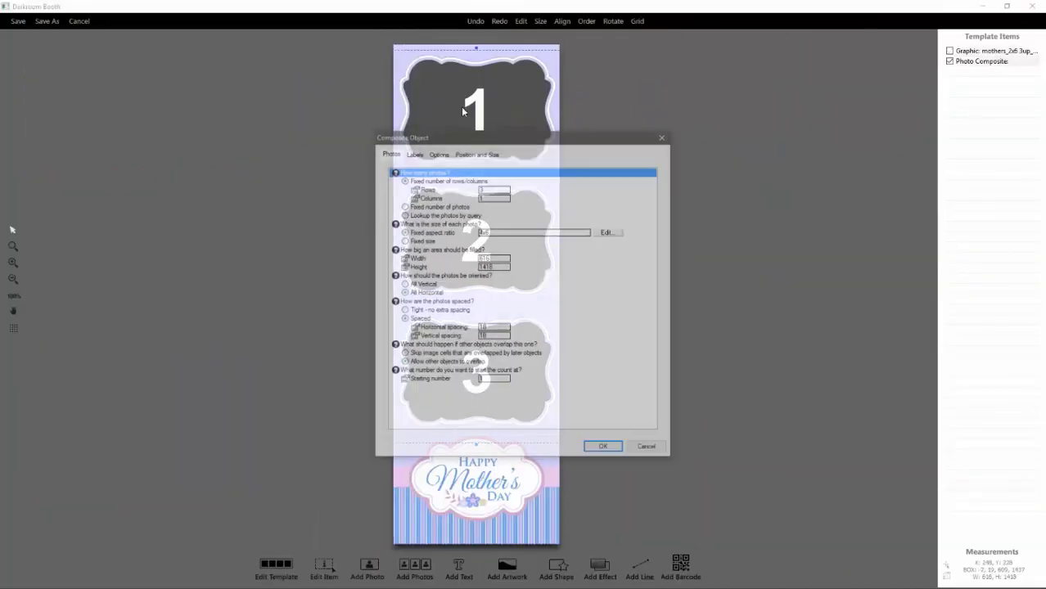
# - Give the Mother's Day strip's photo composite a heart mask, then exit the editor
pyautogui.click(438, 152)
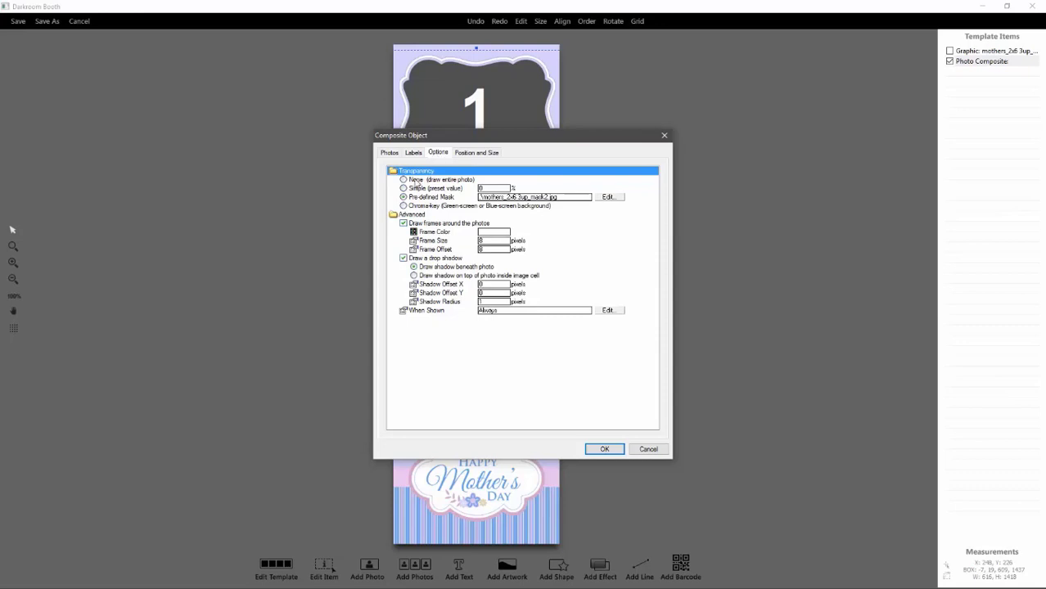
pyautogui.click(609, 197)
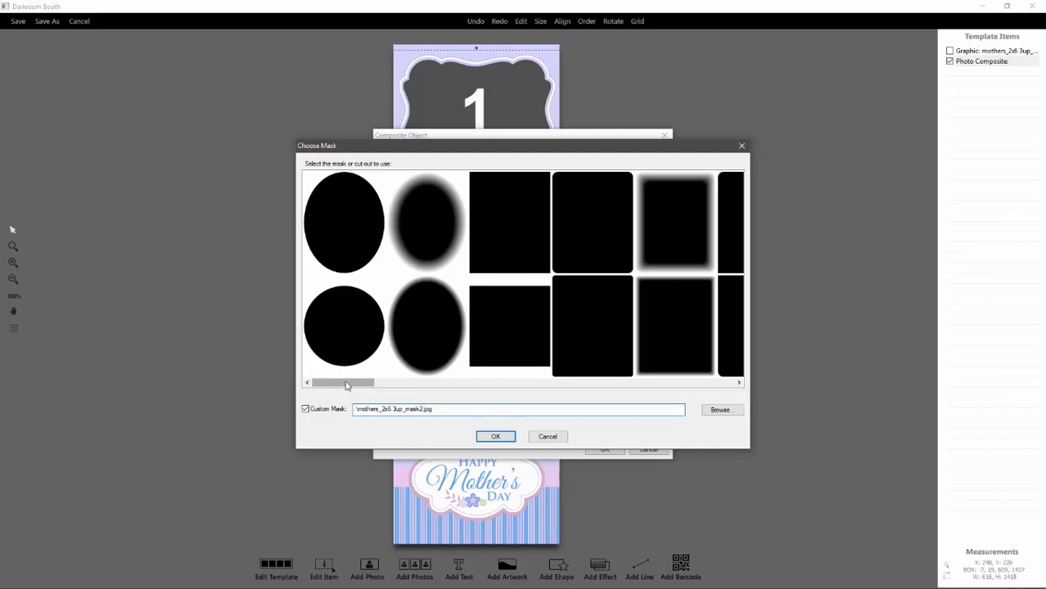
pyautogui.hscroll(3)
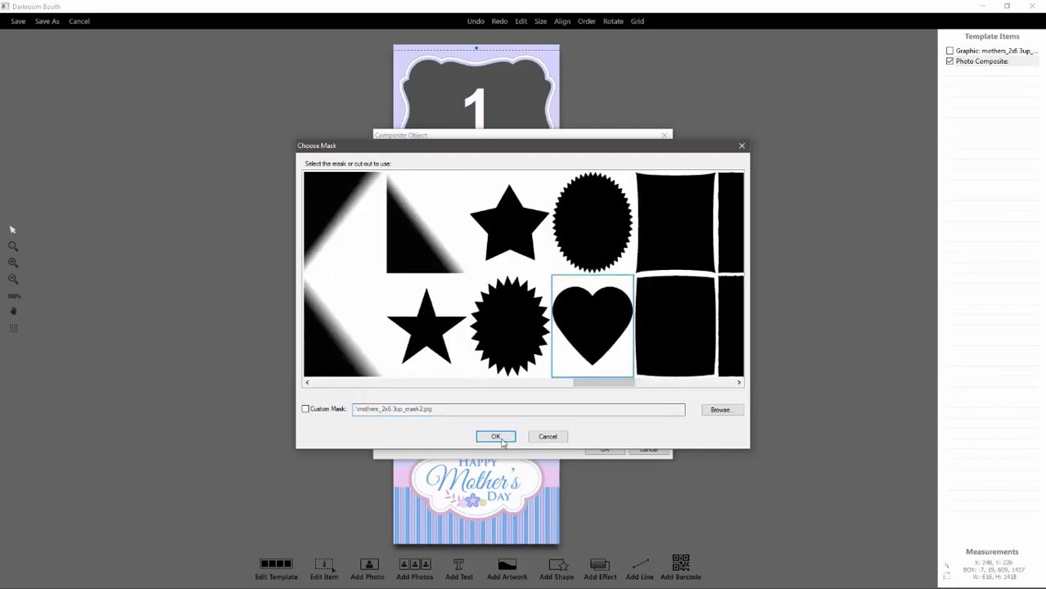
pyautogui.click(496, 436)
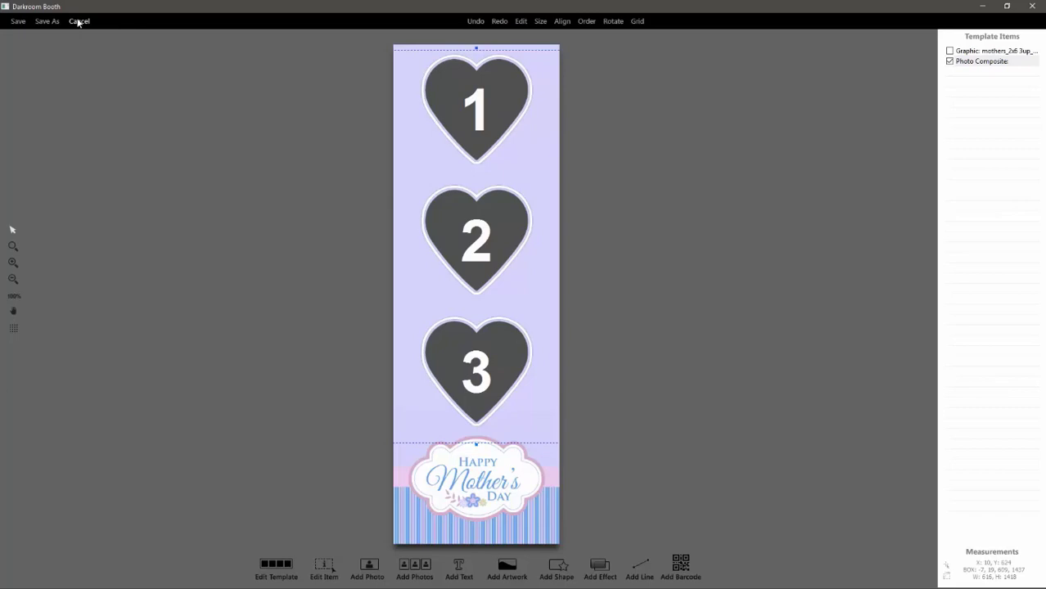
pyautogui.click(79, 20)
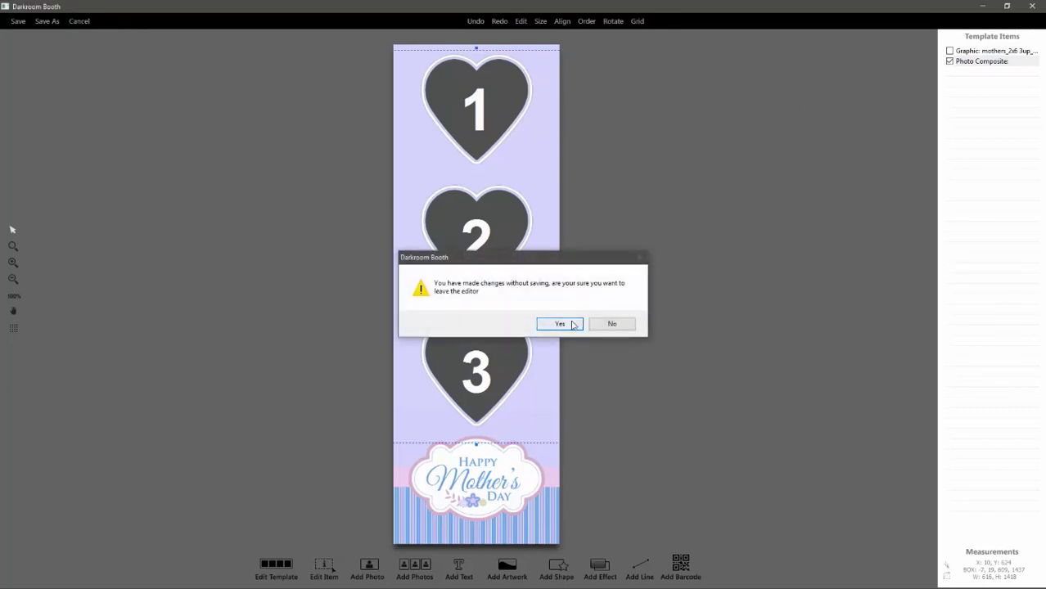
pyautogui.click(560, 324)
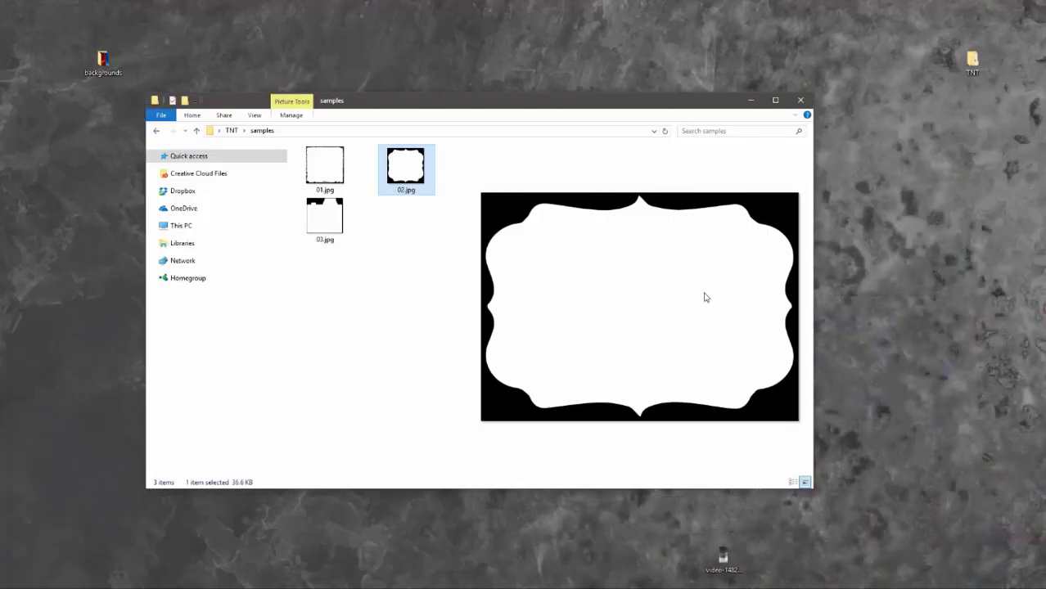
pyautogui.click(325, 166)
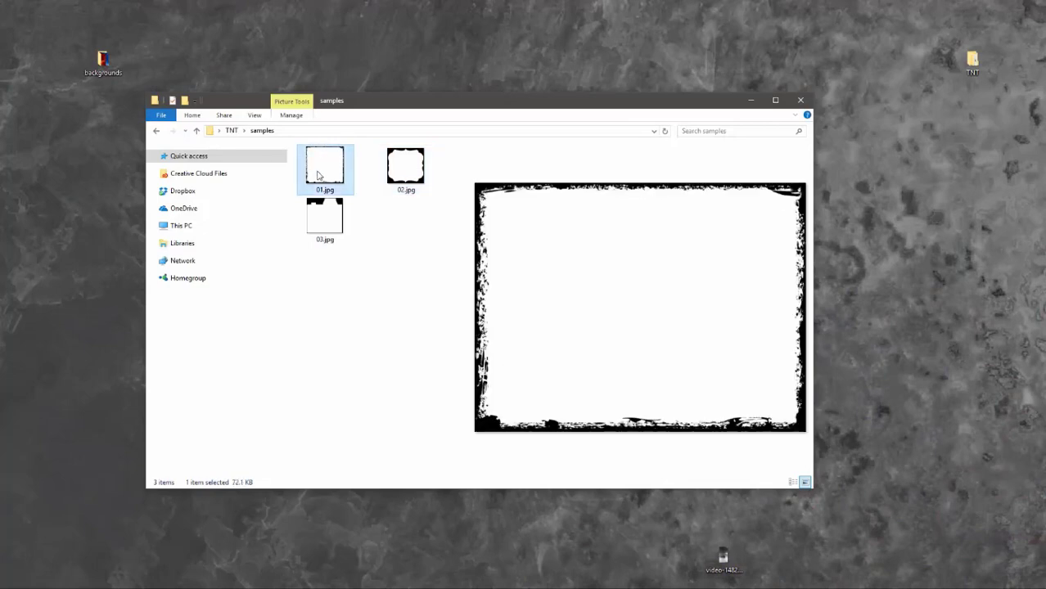
pyautogui.click(325, 217)
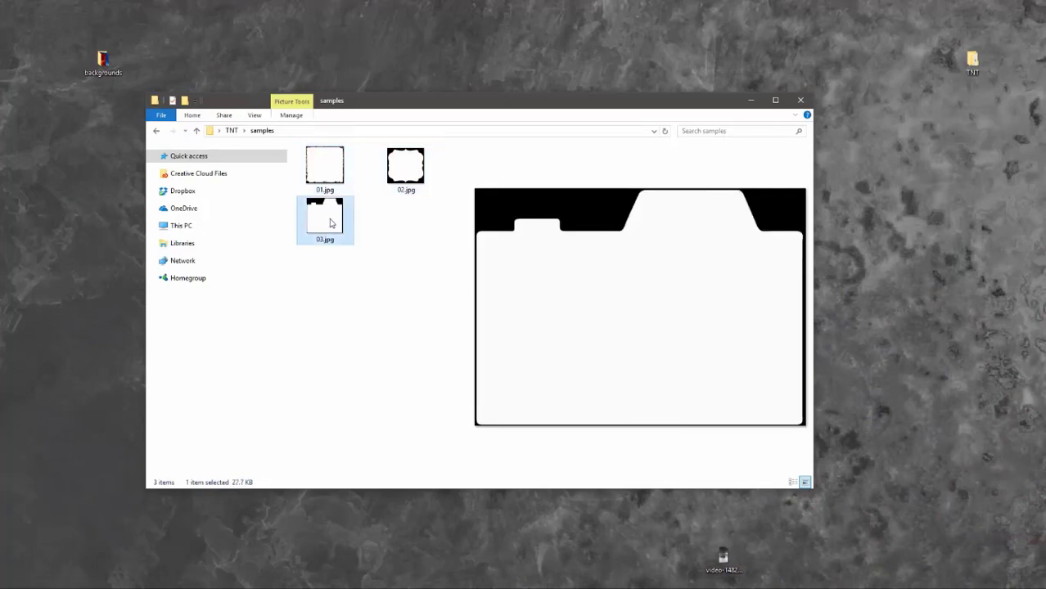
pyautogui.click(406, 166)
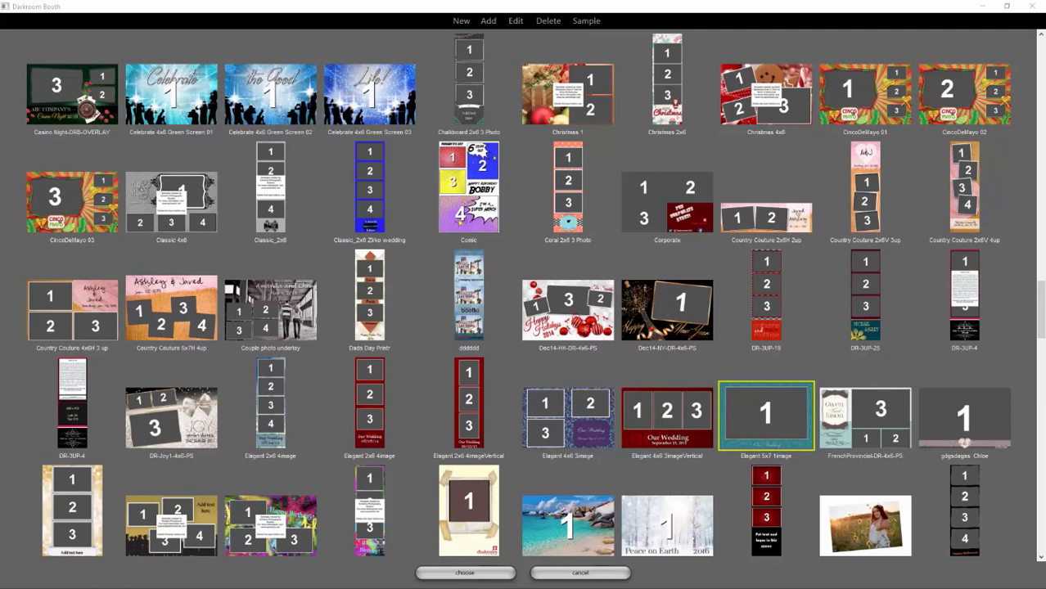
pyautogui.moveTo(401, 76)
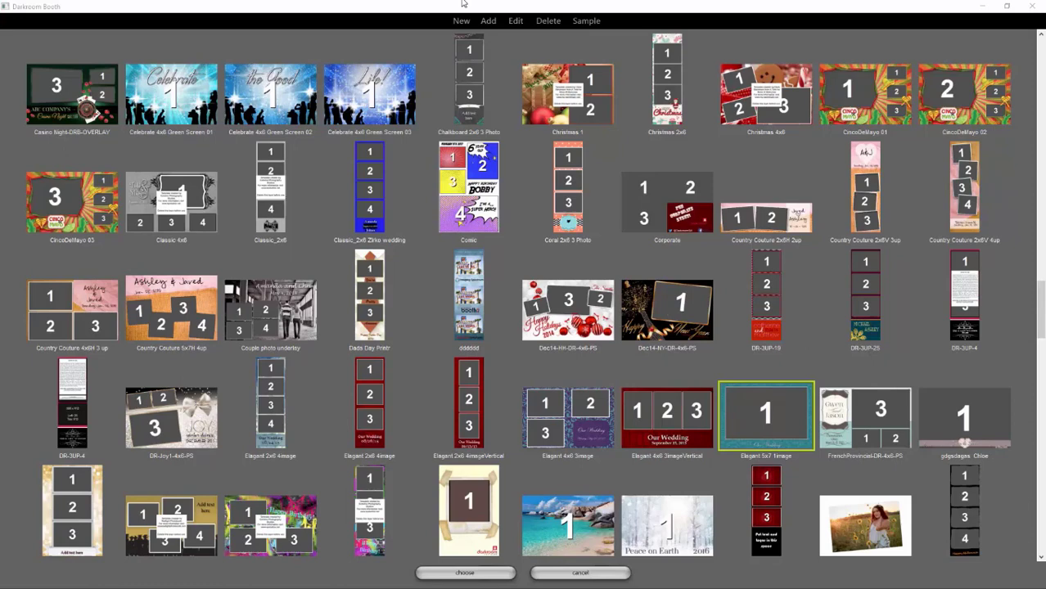
# - Create a new 4x6 template with the description '4x6 mask demo'
pyautogui.click(460, 21)
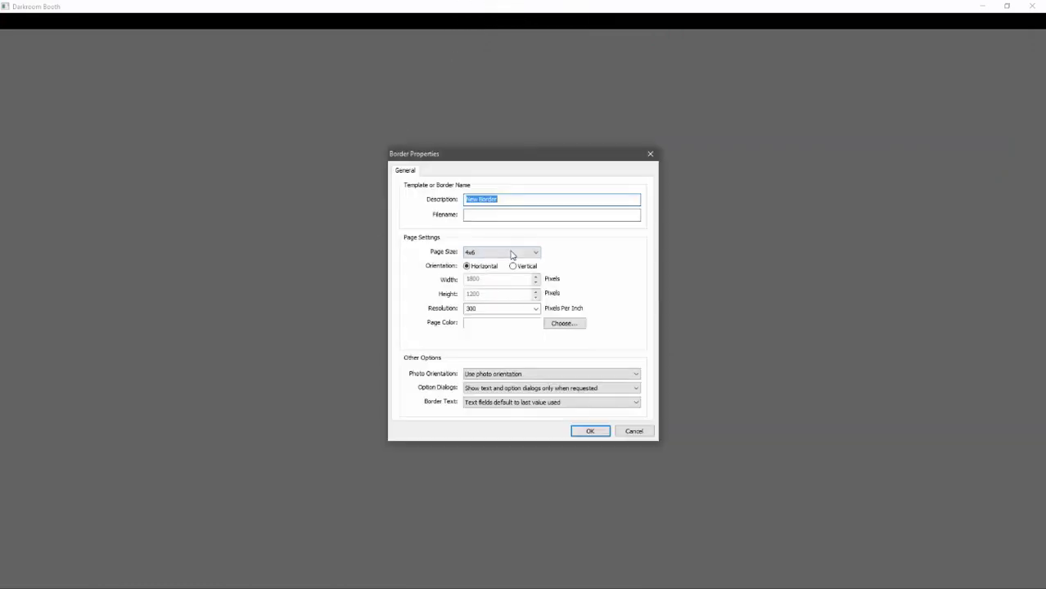
pyautogui.write('4x6')
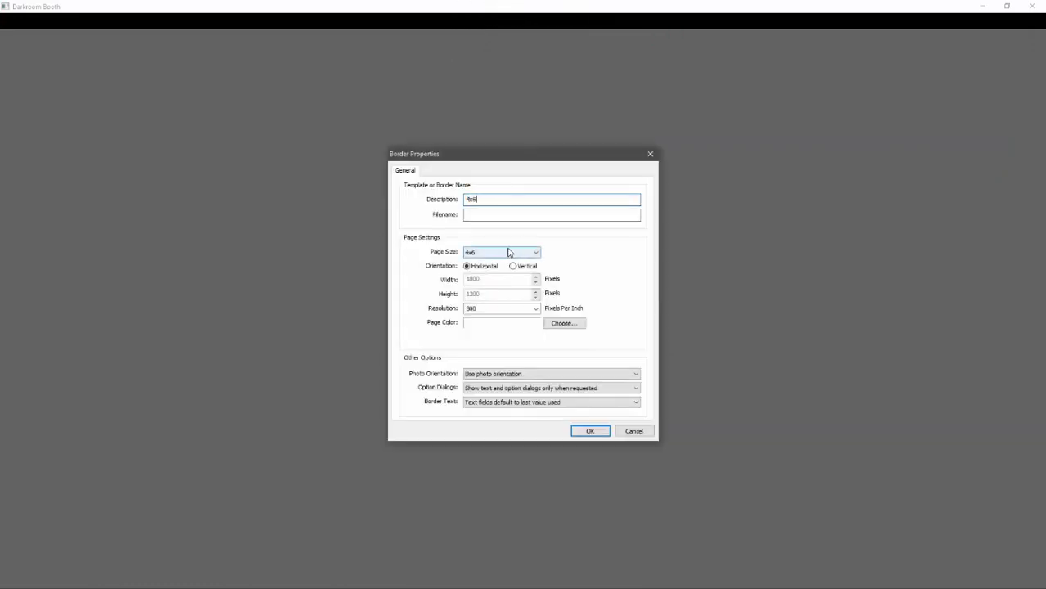
pyautogui.write('mask')
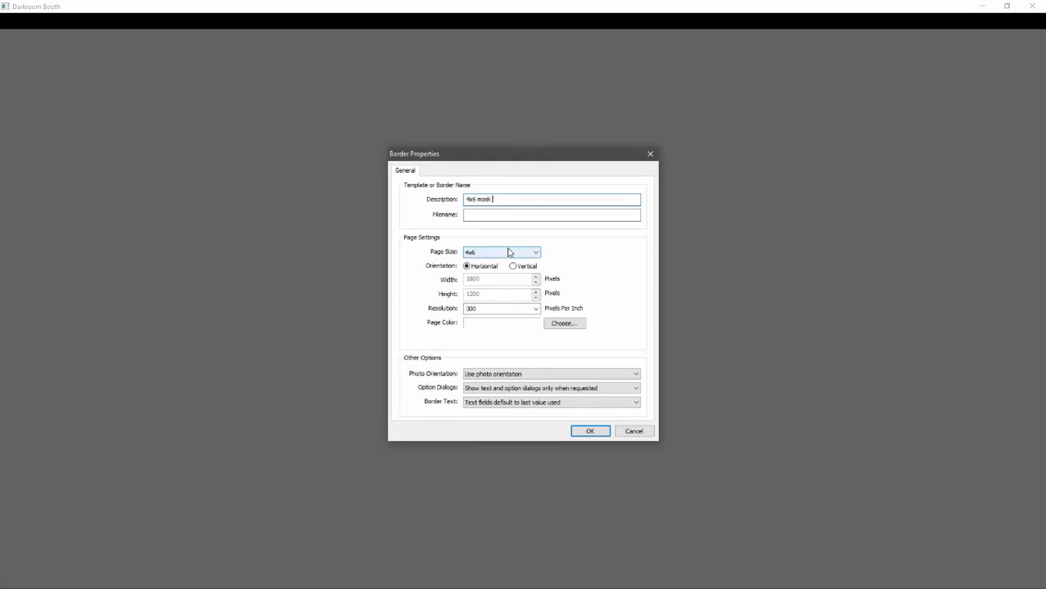
pyautogui.write('demo')
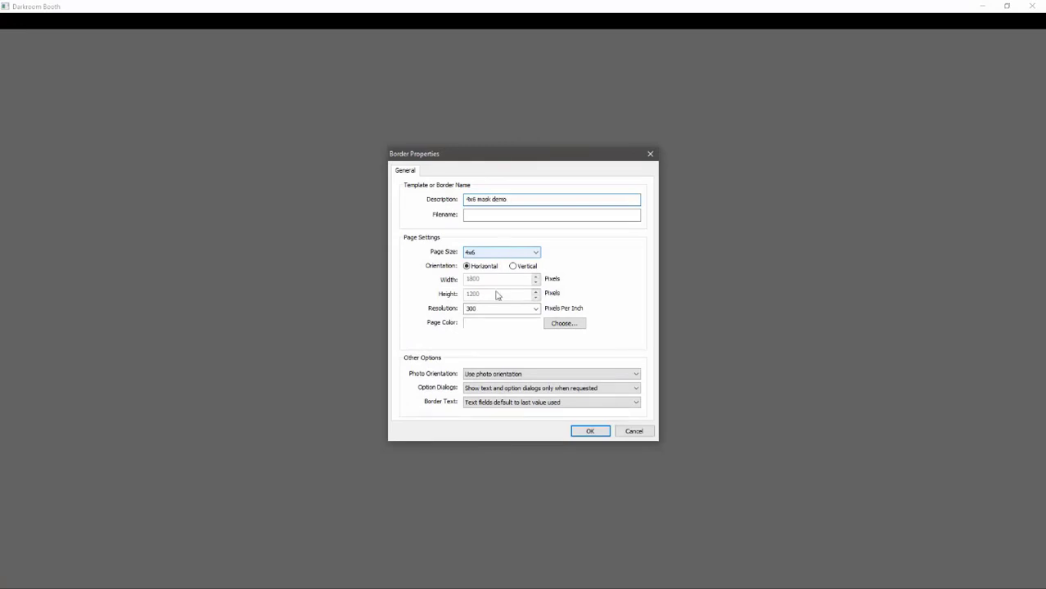
pyautogui.click(590, 432)
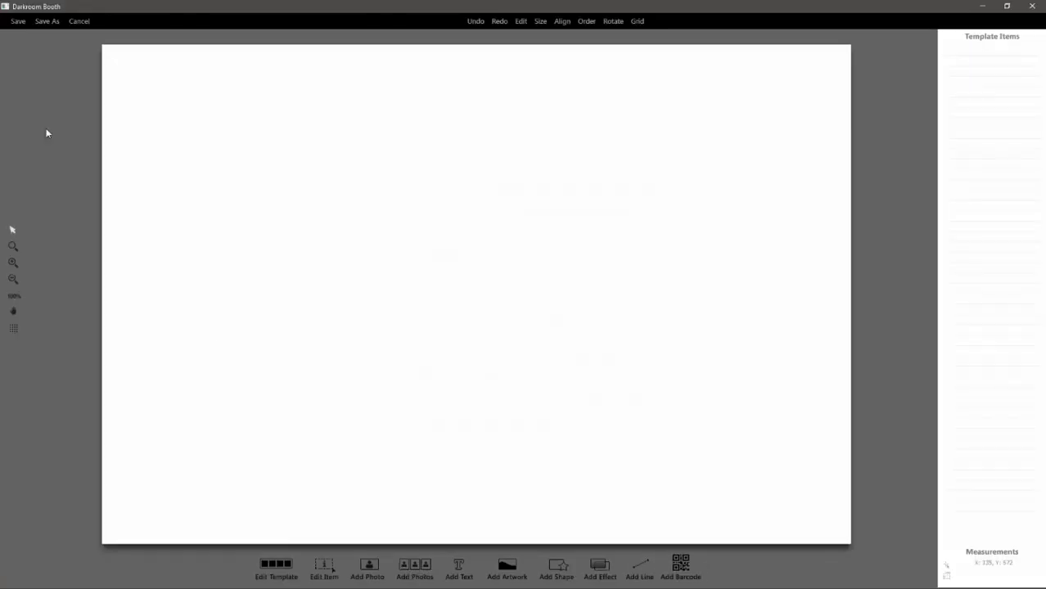
pyautogui.moveTo(301, 491)
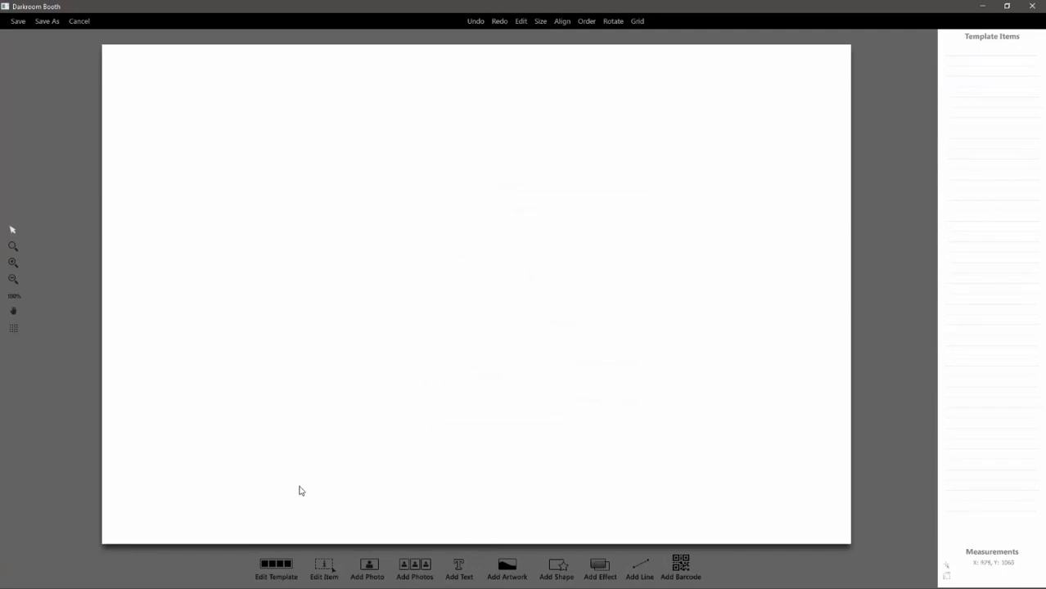
# - Set the template's page colour to teal
pyautogui.click(276, 569)
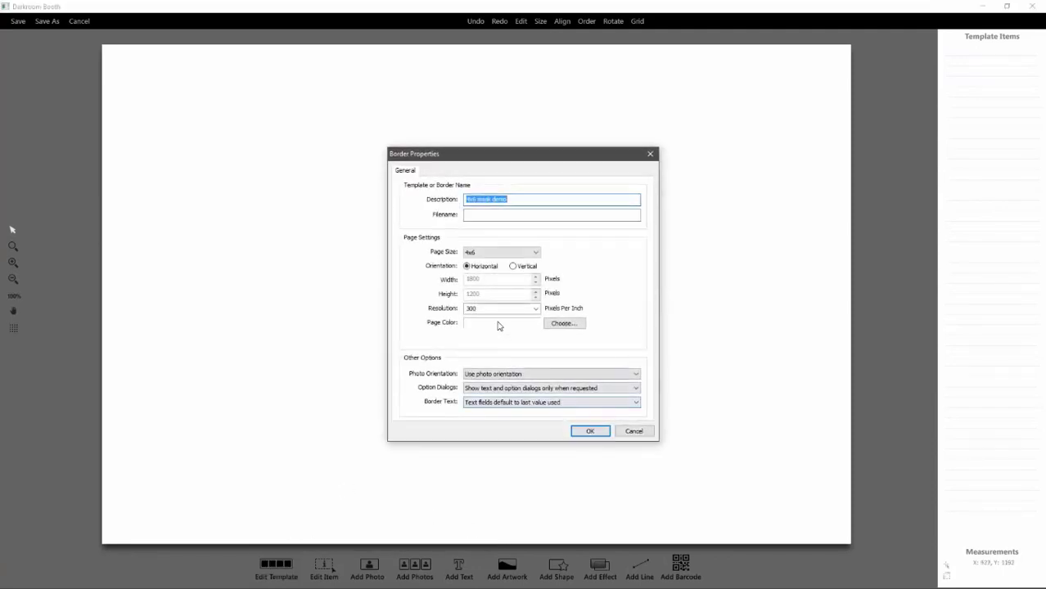
pyautogui.click(564, 323)
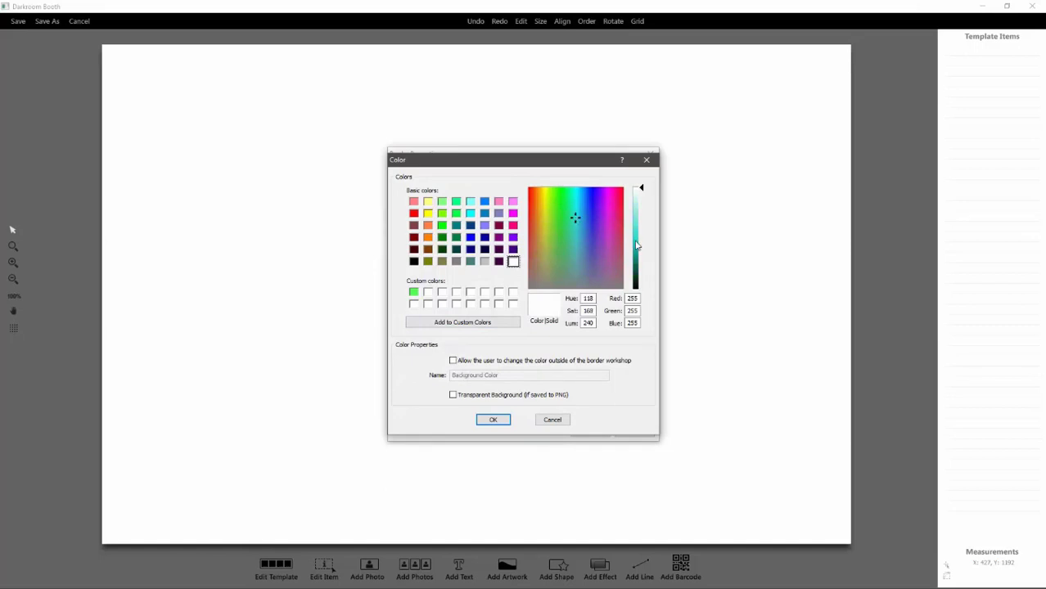
pyautogui.moveTo(637, 188); pyautogui.dragTo(641, 242)
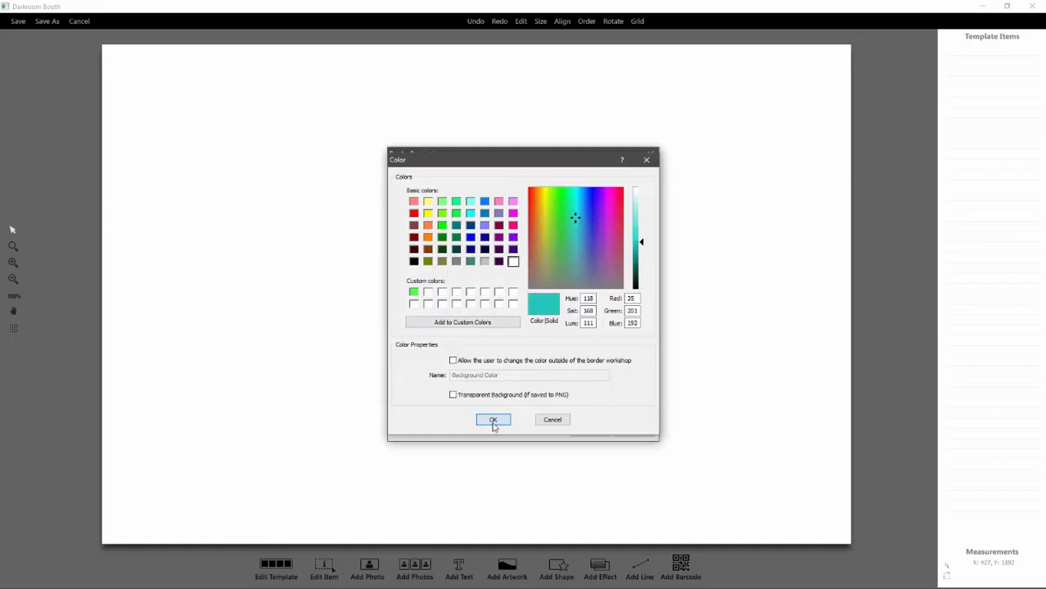
pyautogui.click(493, 420)
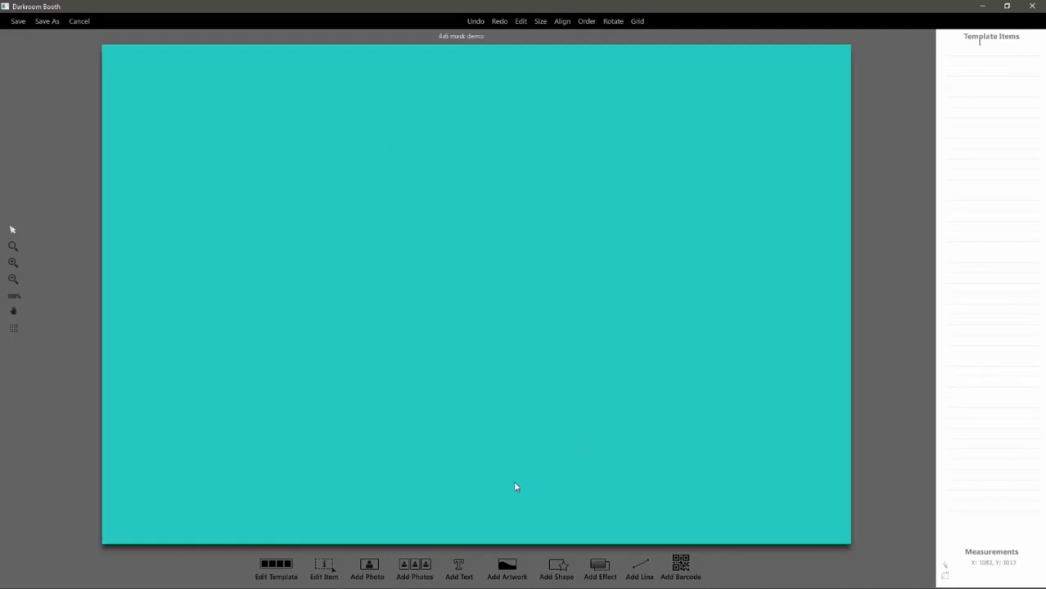
pyautogui.moveTo(151, 450)
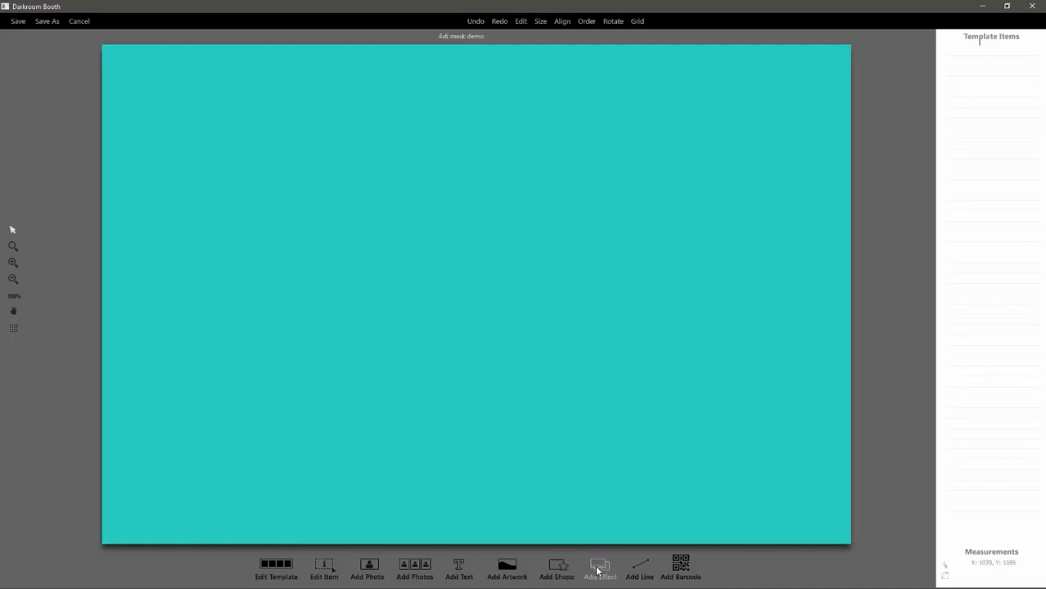
# - Add a colour effect masked with TNT\Samples2\elegant_bkgd001.jpg to cover the page
pyautogui.click(599, 571)
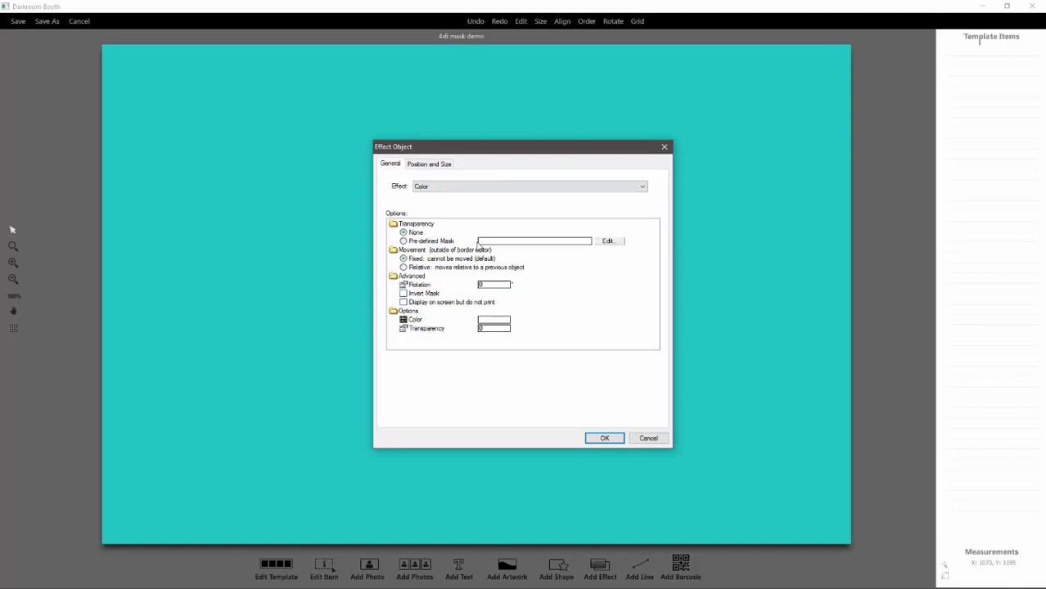
pyautogui.click(609, 240)
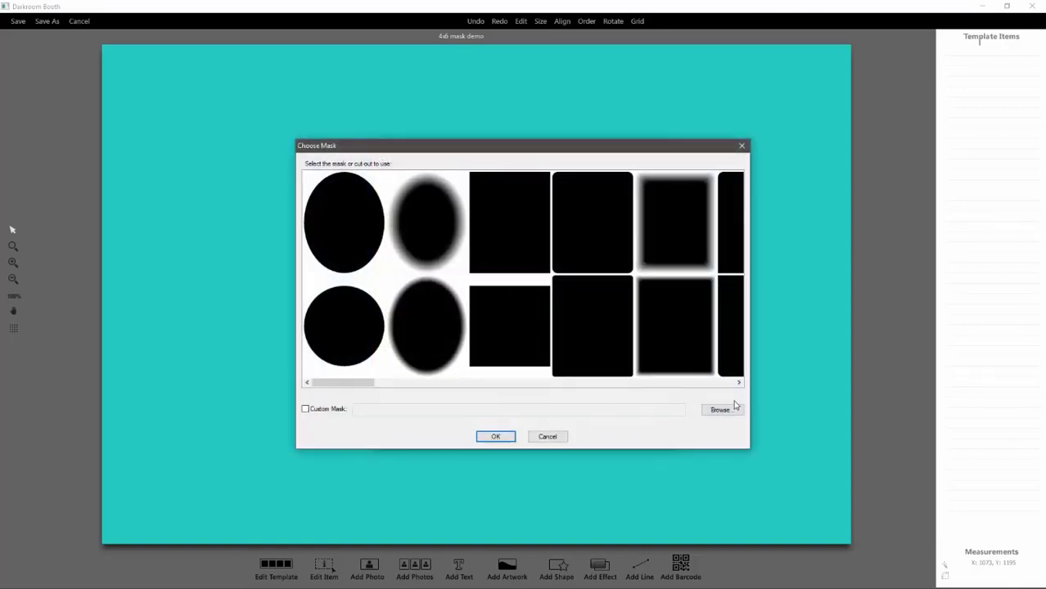
pyautogui.click(719, 409)
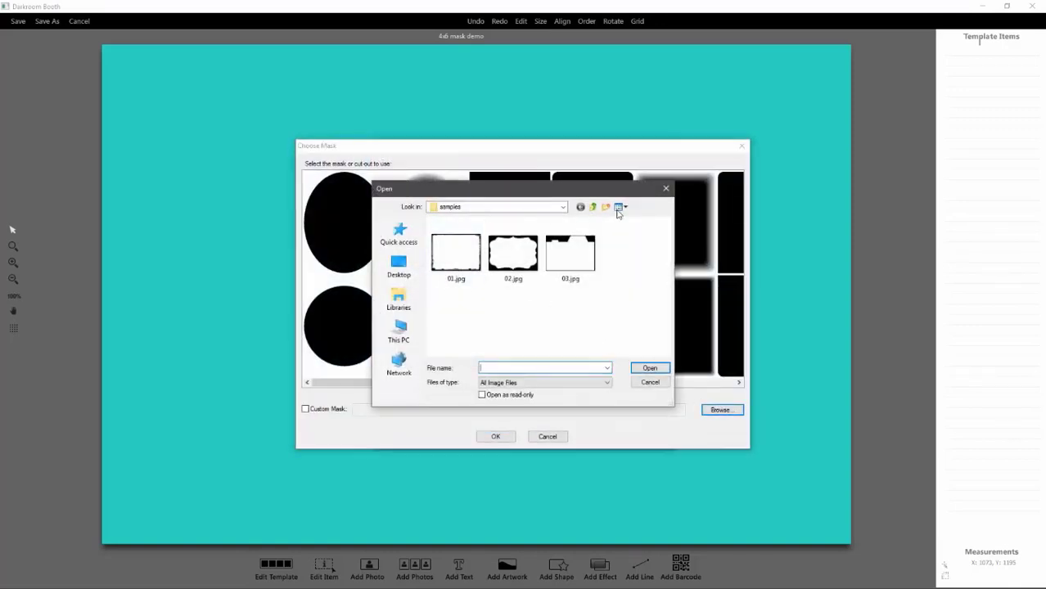
pyautogui.click(605, 207)
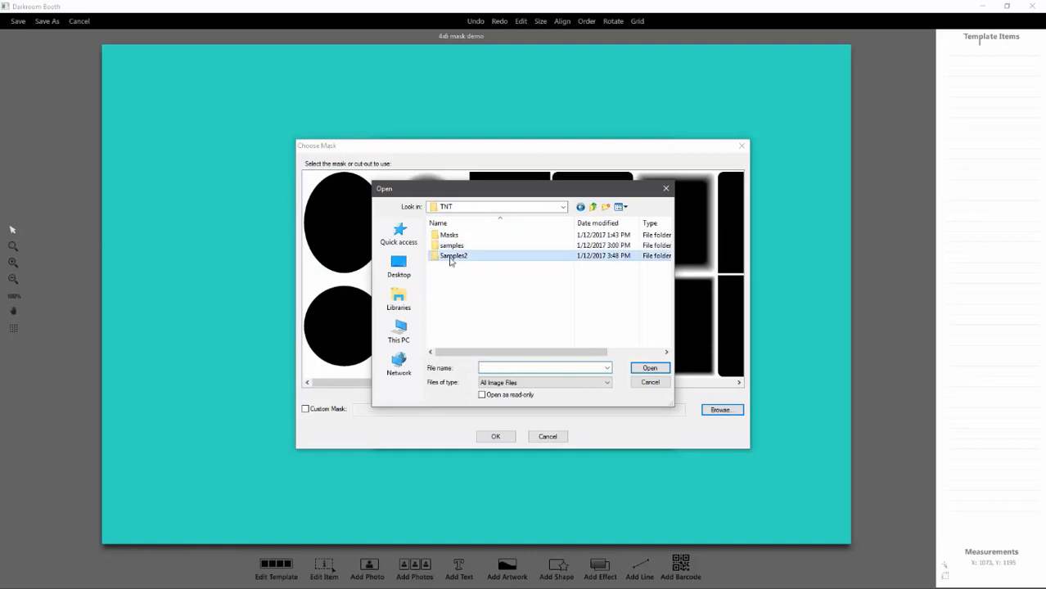
pyautogui.doubleClick(454, 255)
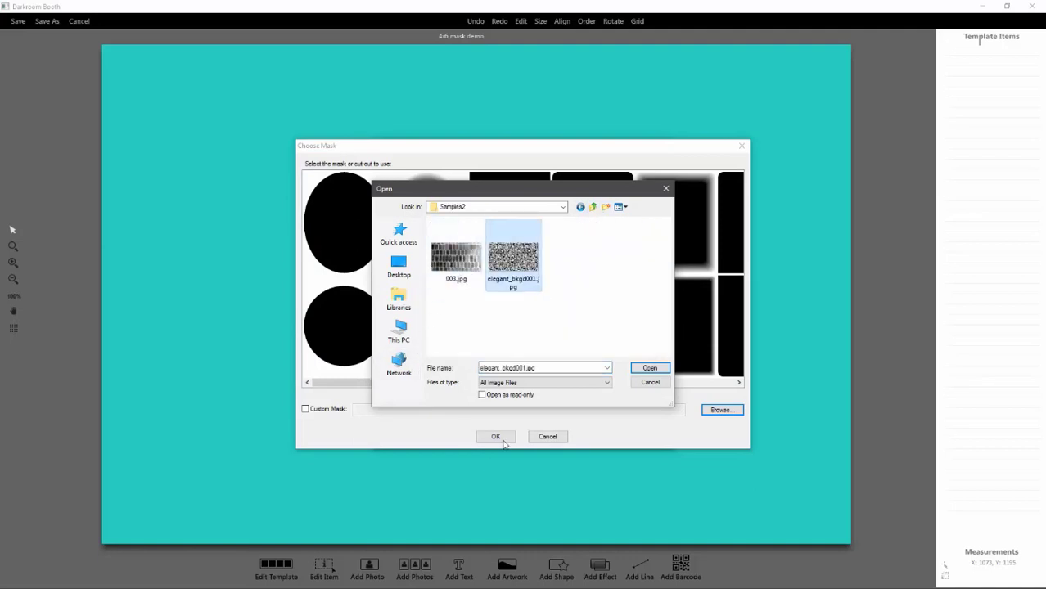
pyautogui.click(650, 368)
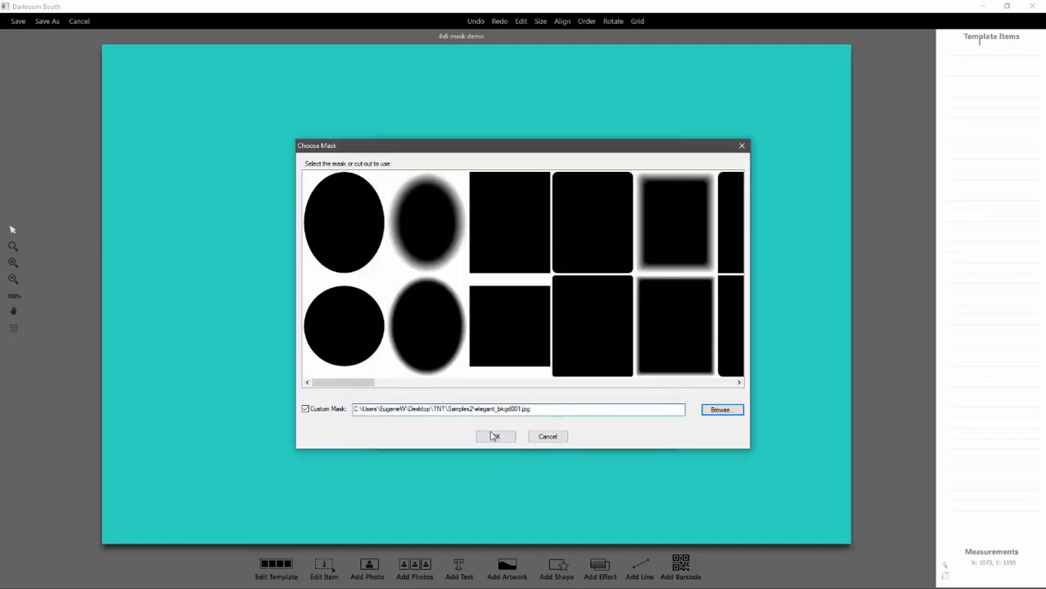
pyautogui.click(495, 436)
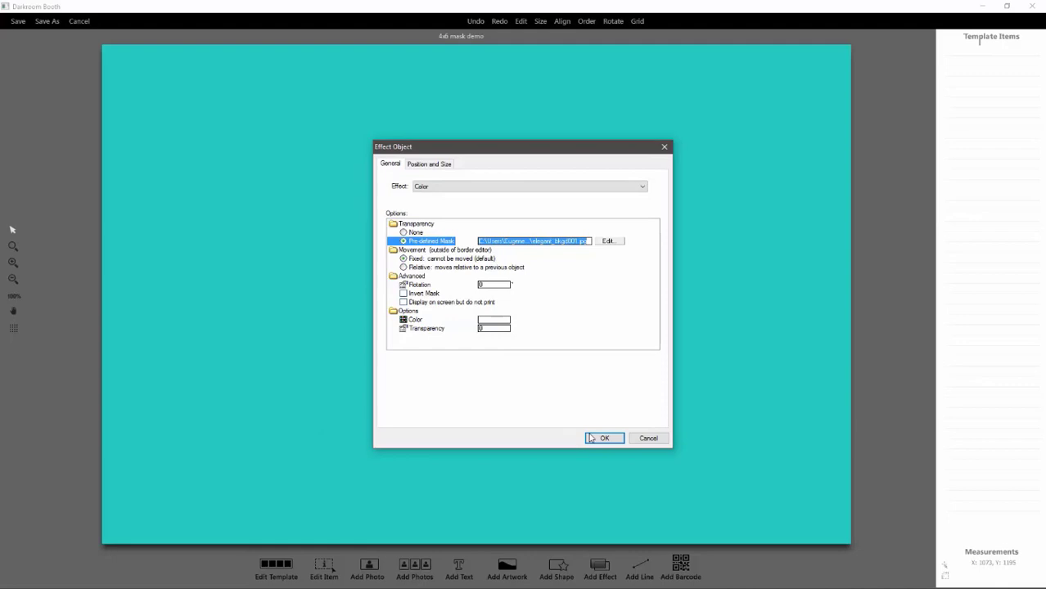
pyautogui.click(604, 438)
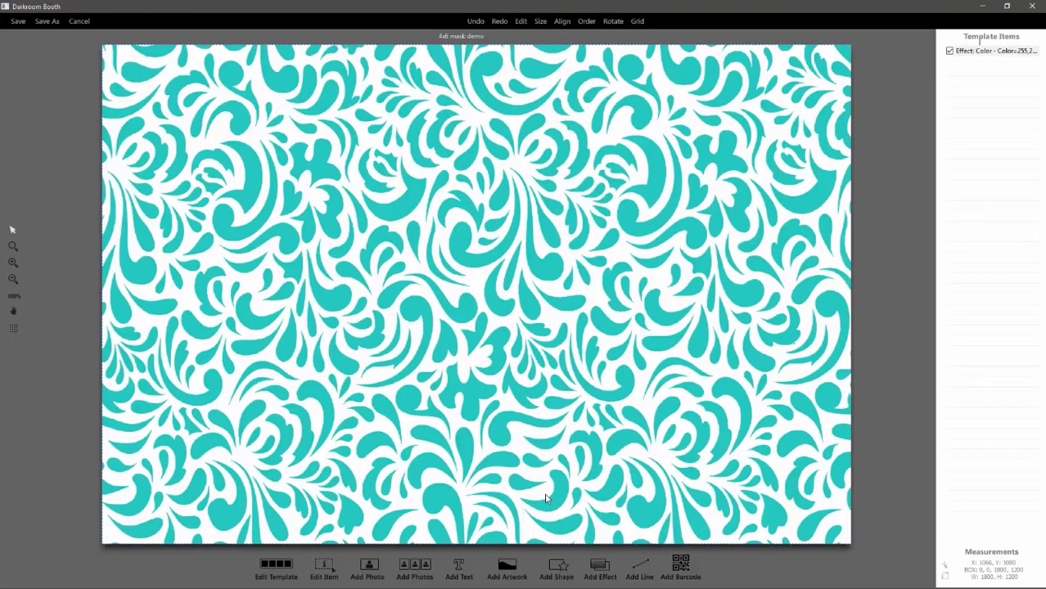
pyautogui.moveTo(505, 409)
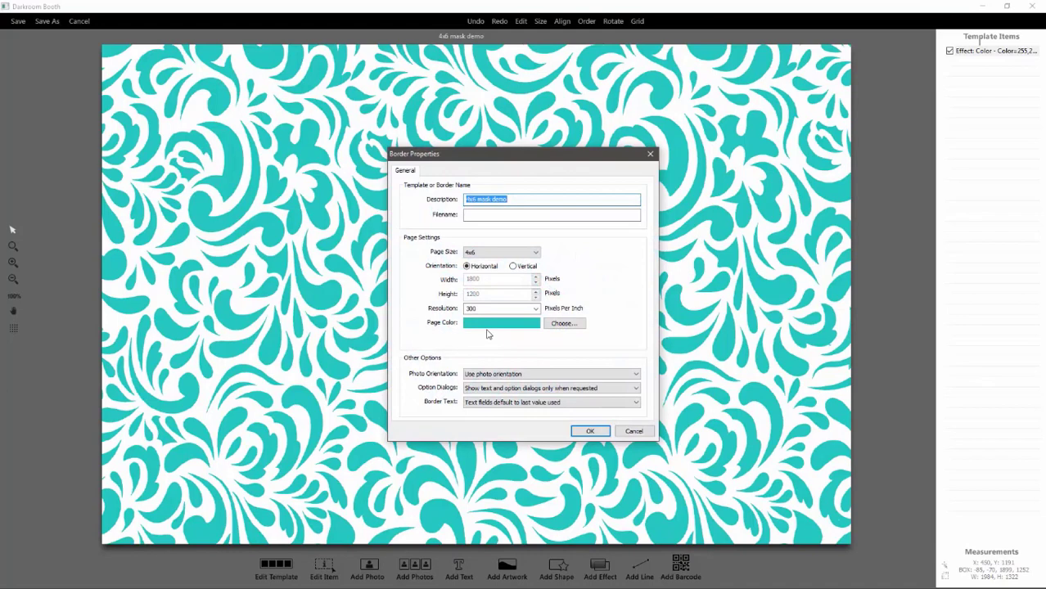
# - Change the page colour to pale cream and reopen the Color effect's settings
pyautogui.click(564, 323)
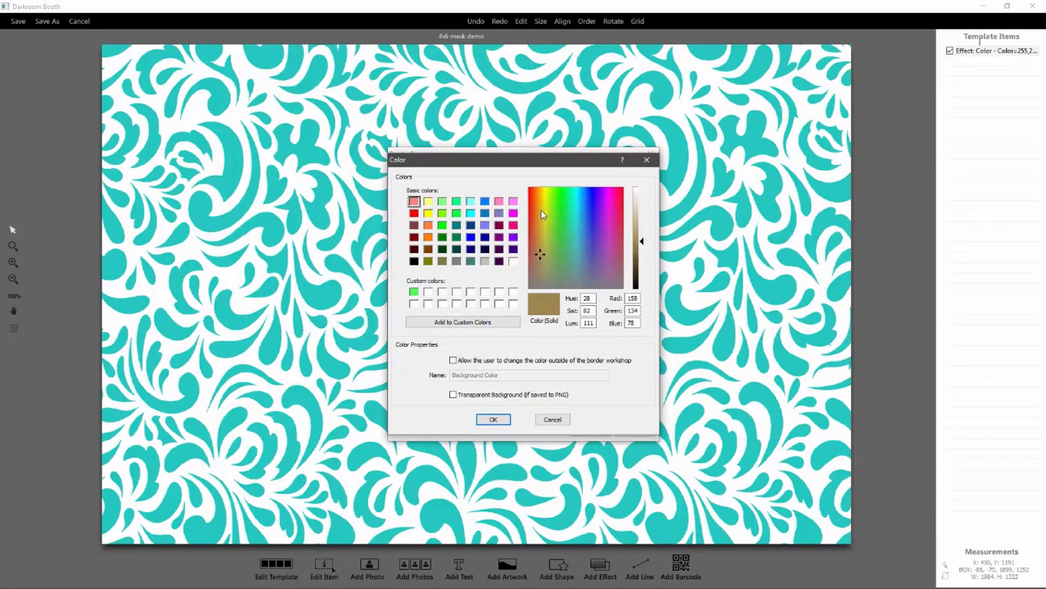
pyautogui.click(540, 210)
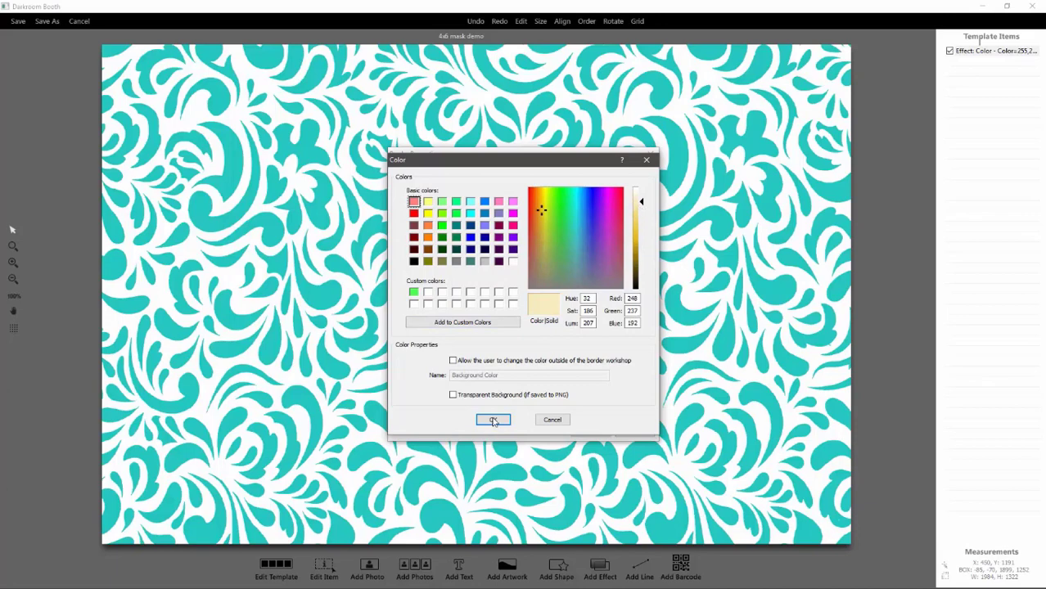
pyautogui.click(493, 420)
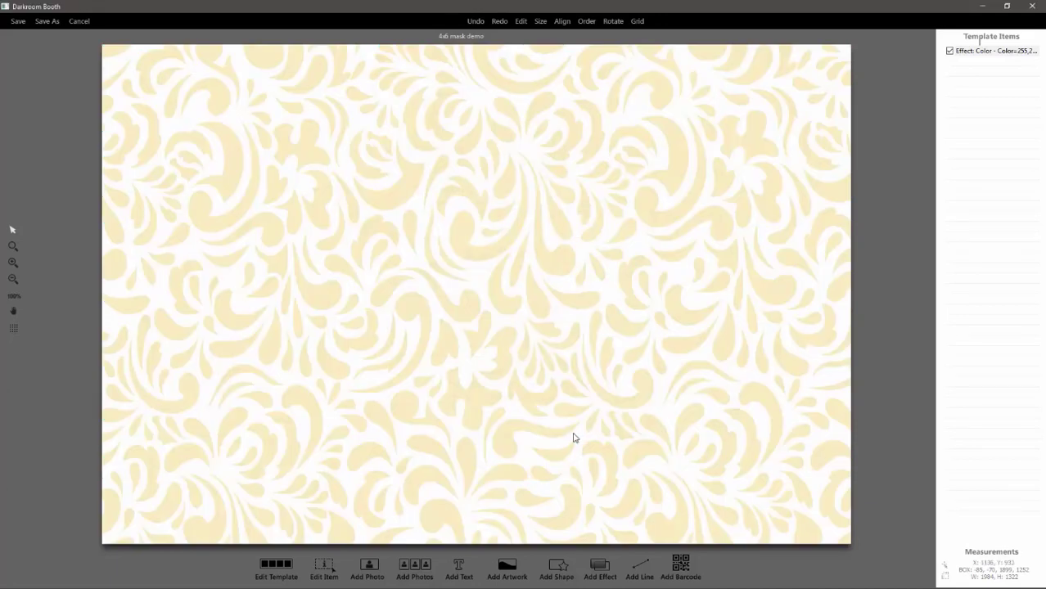
pyautogui.doubleClick(995, 50)
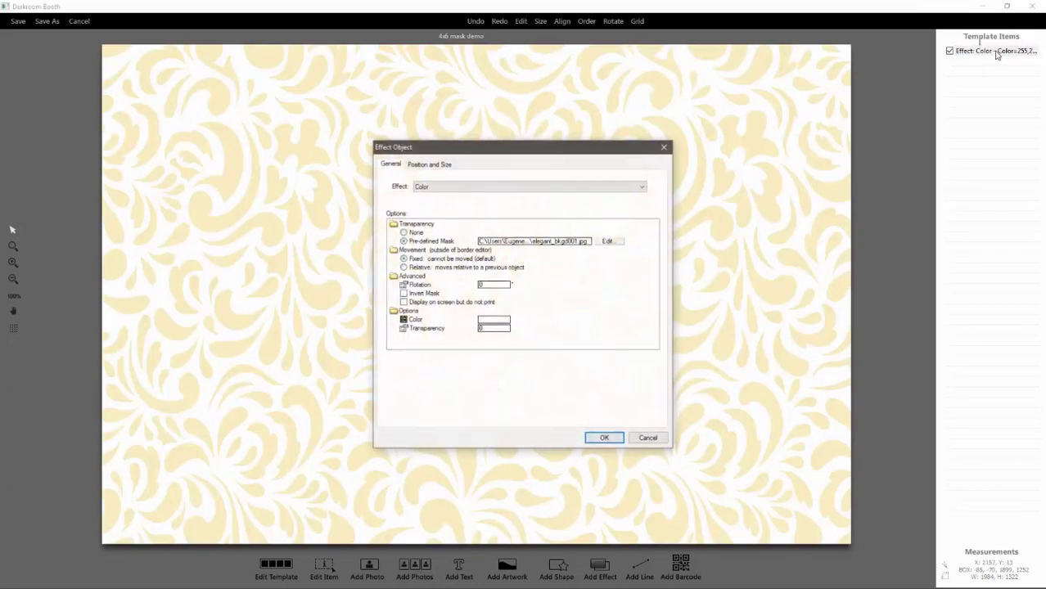
# - Replace the colour effect's mask with the brick texture 003.jpg
pyautogui.click(404, 320)
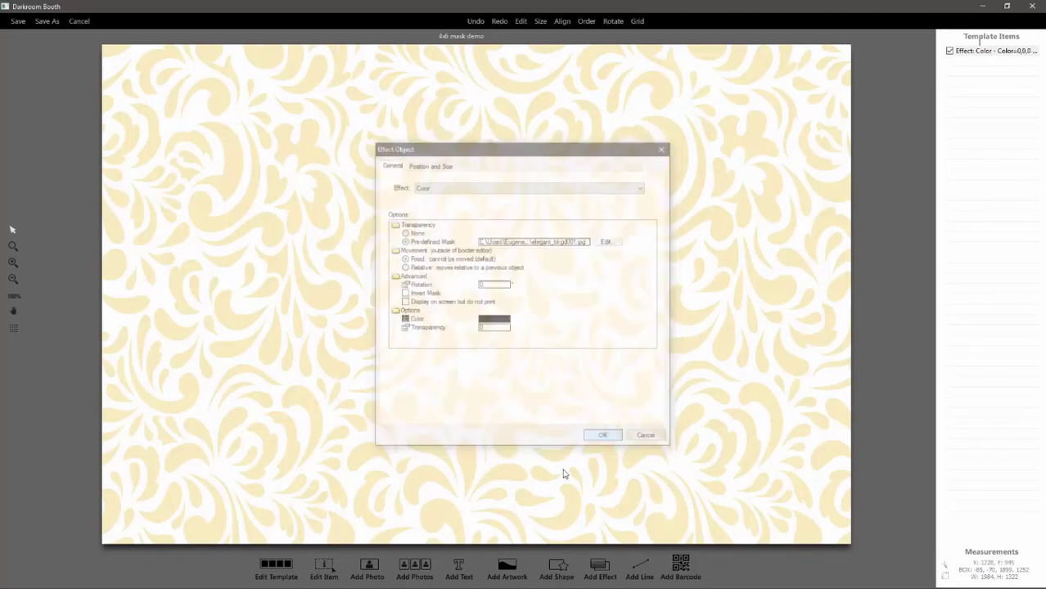
pyautogui.click(603, 434)
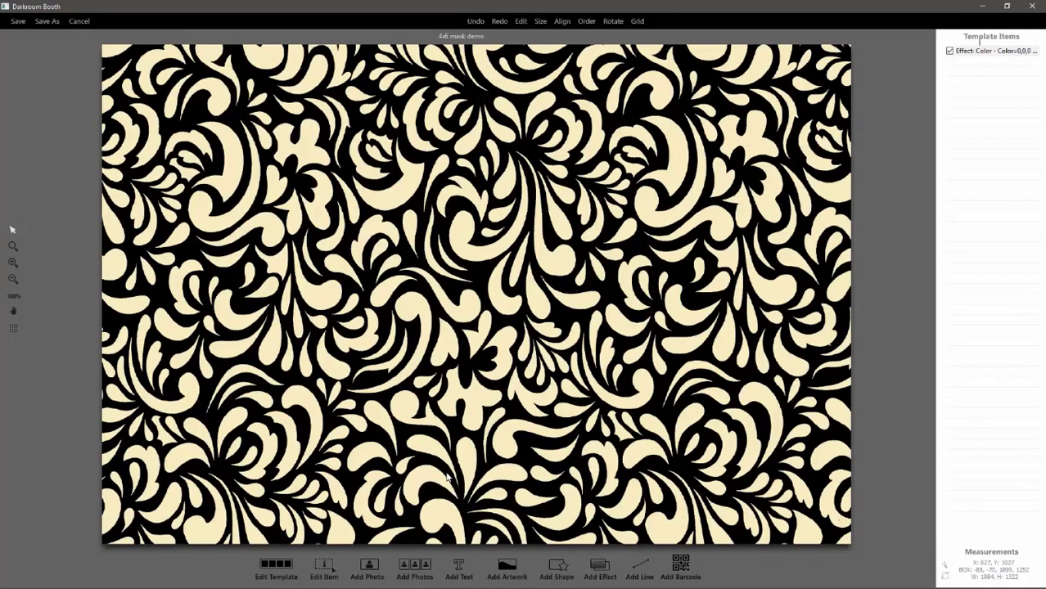
pyautogui.moveTo(711, 94)
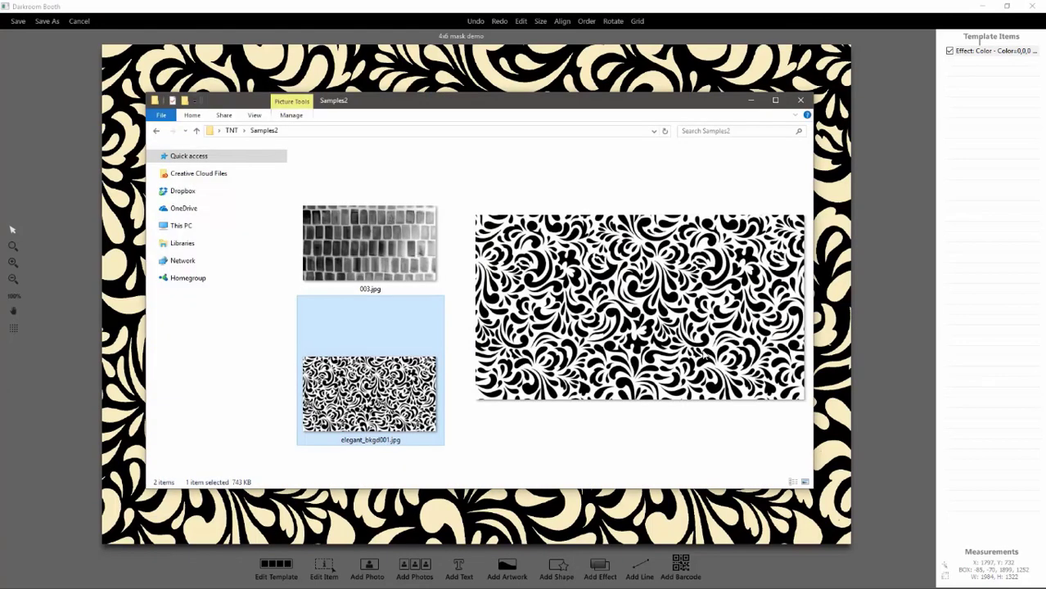
pyautogui.click(369, 243)
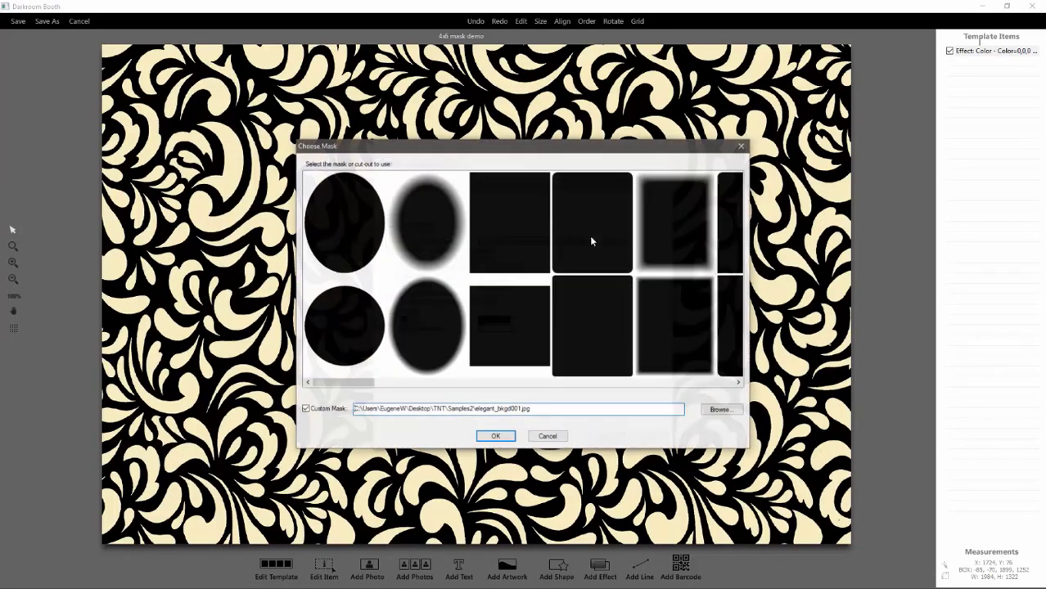
pyautogui.click(719, 409)
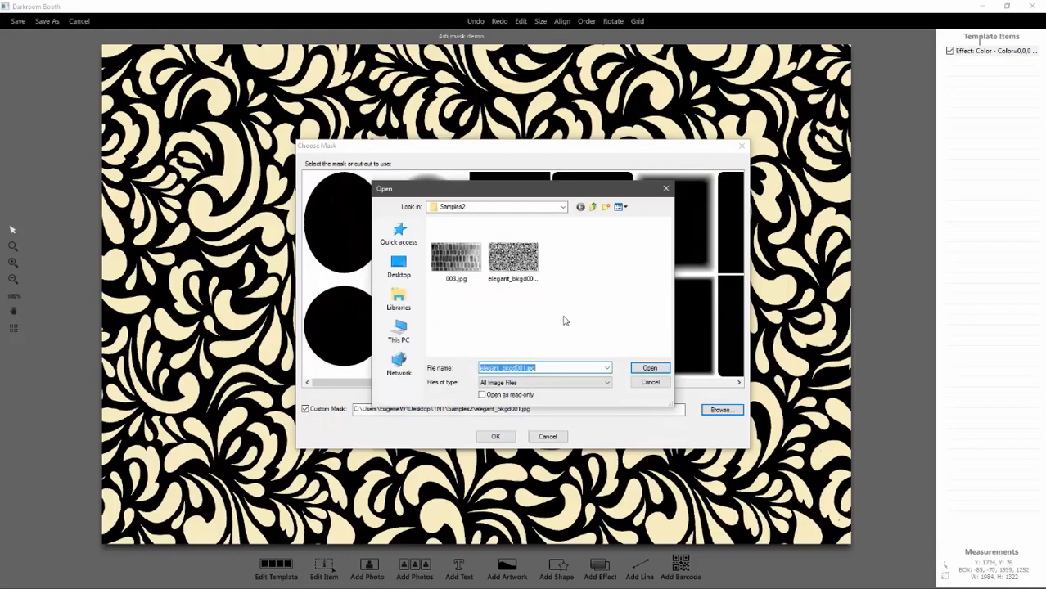
pyautogui.click(456, 253)
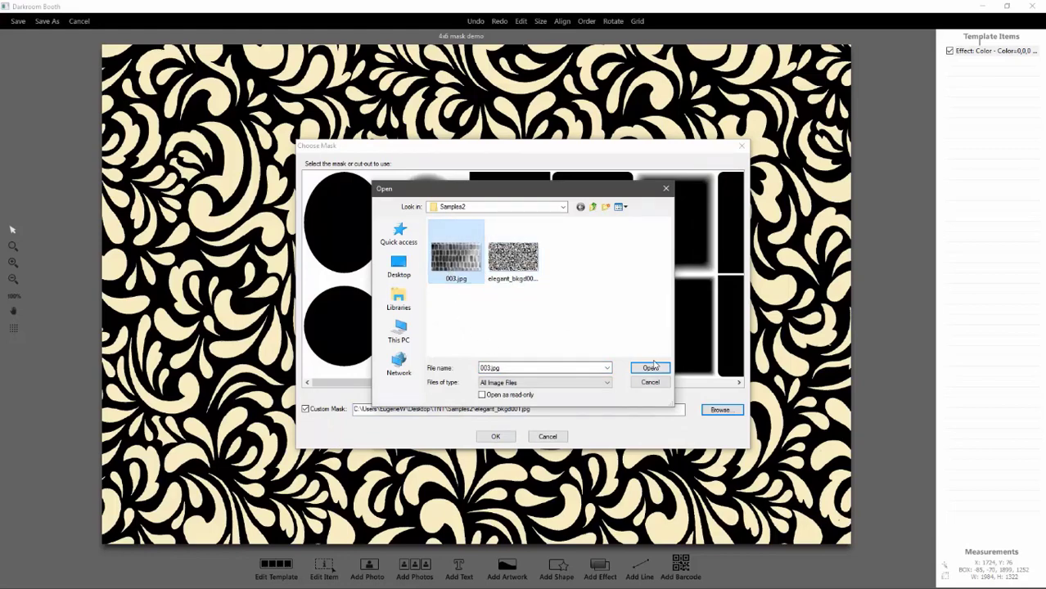
pyautogui.click(650, 368)
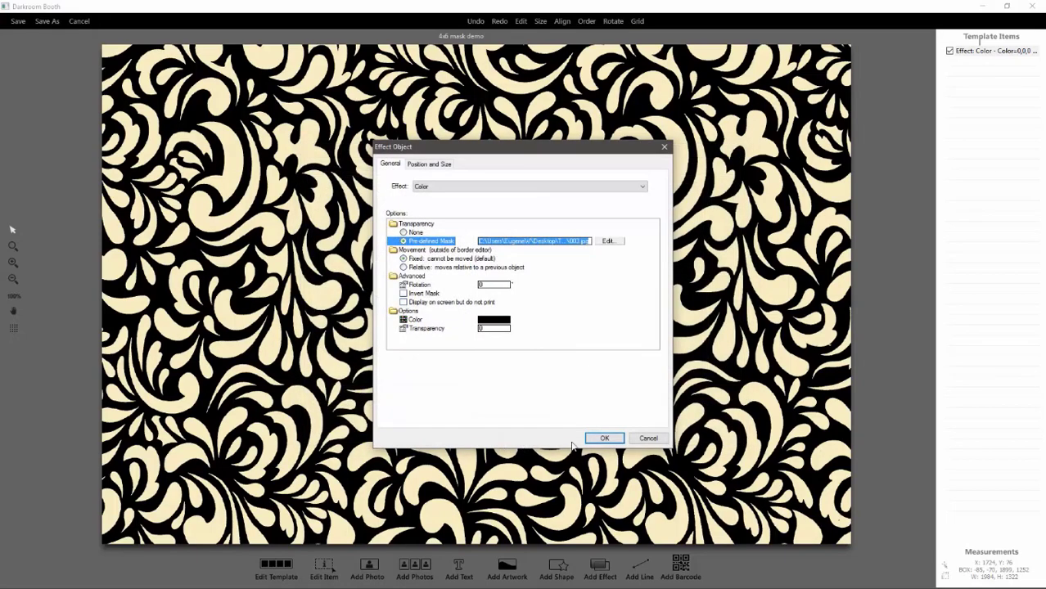
pyautogui.click(604, 438)
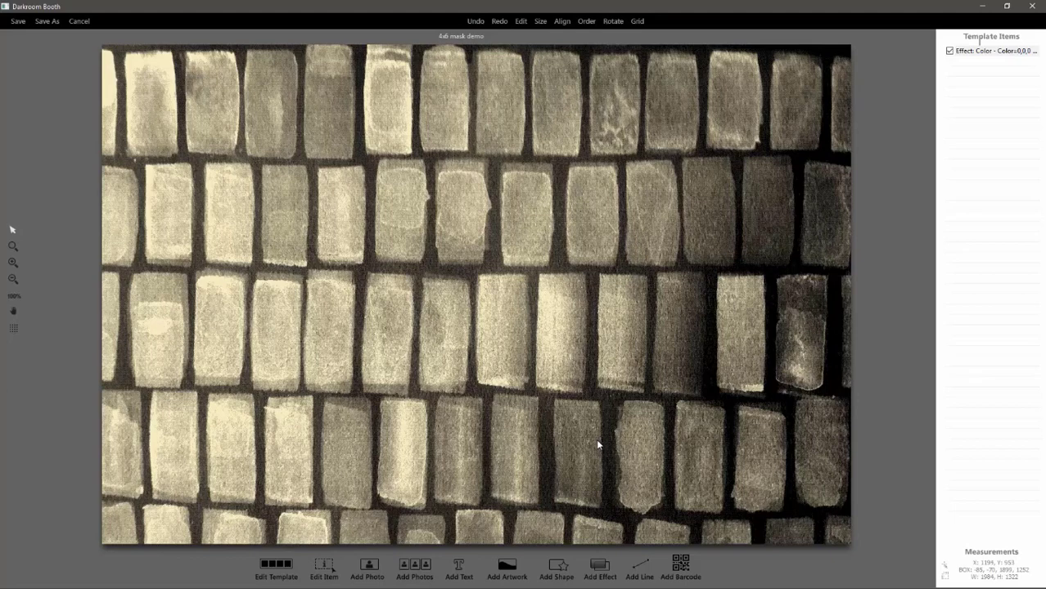
pyautogui.moveTo(518, 401)
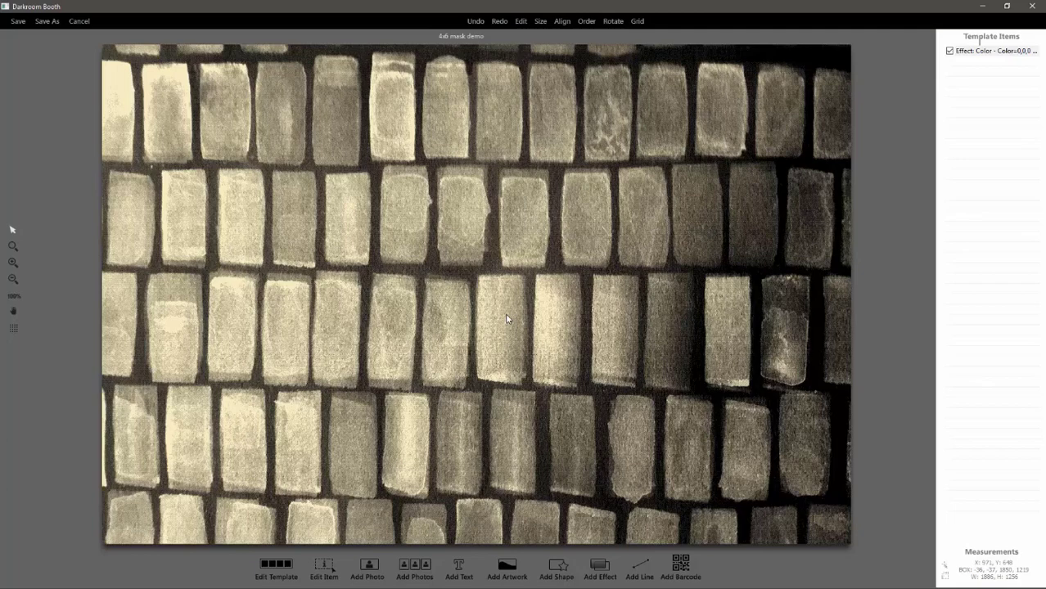
pyautogui.moveTo(896, 319)
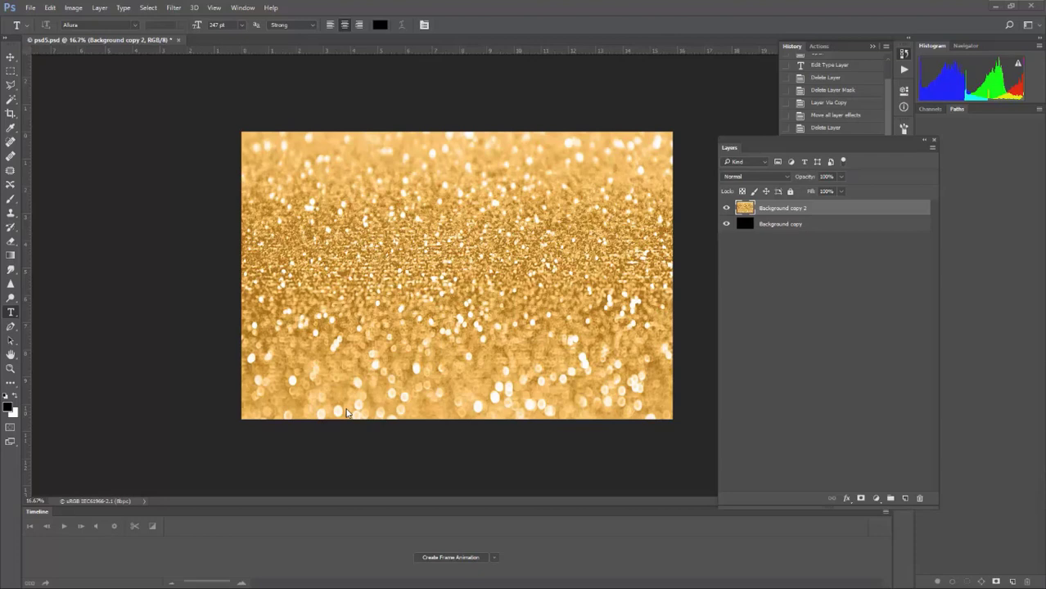
pyautogui.moveTo(209, 108)
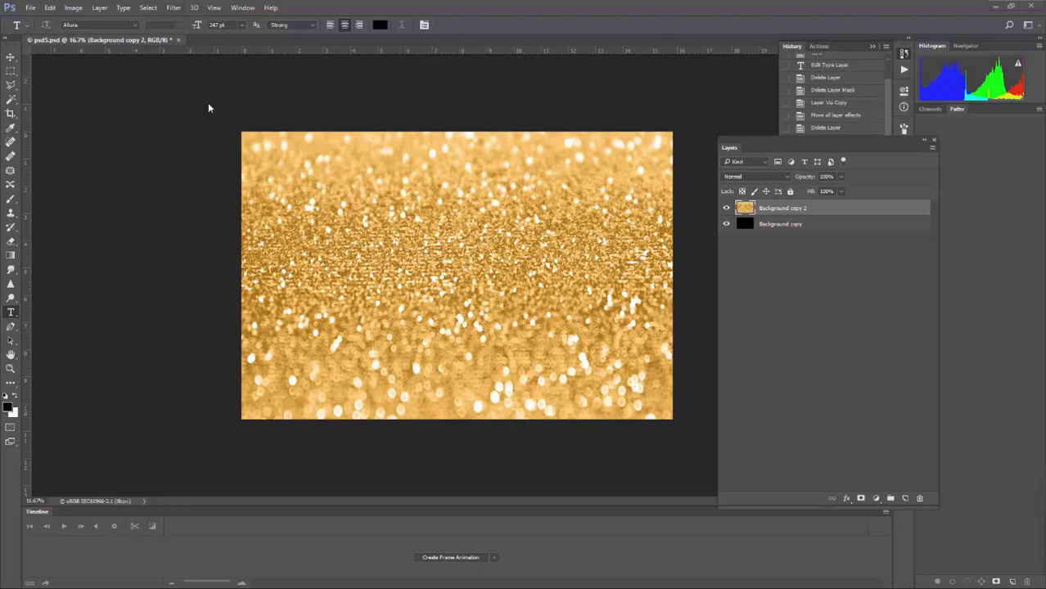
pyautogui.doubleClick(782, 207)
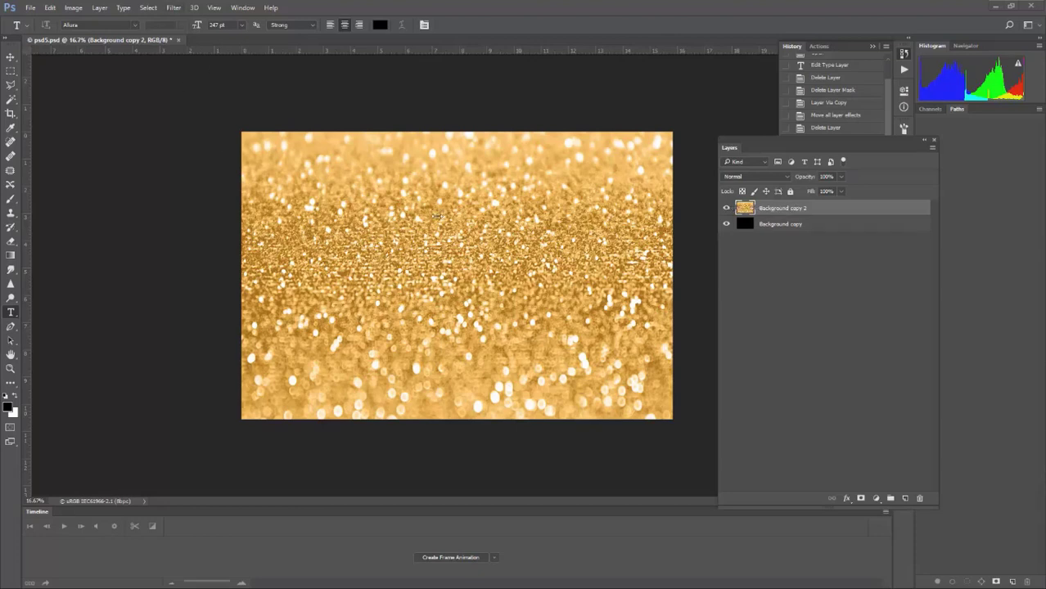
pyautogui.moveTo(785, 215)
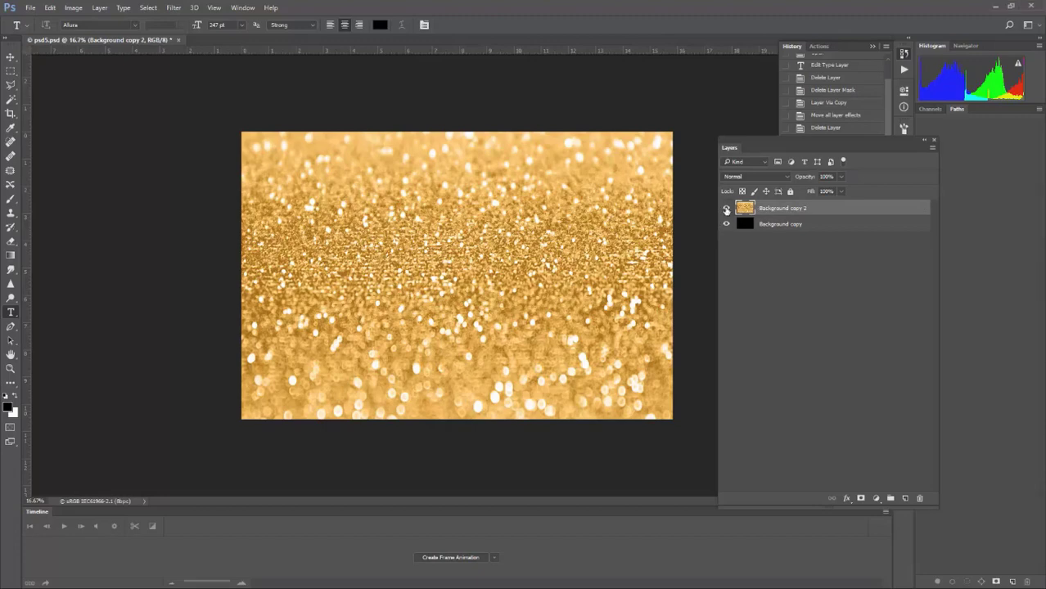
pyautogui.click(726, 223)
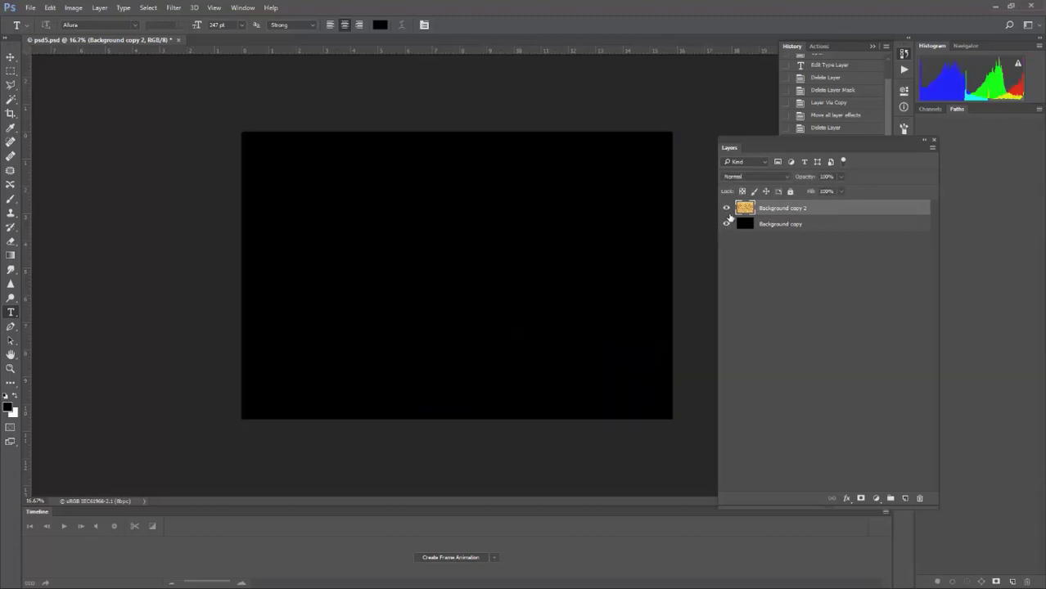
pyautogui.click(726, 223)
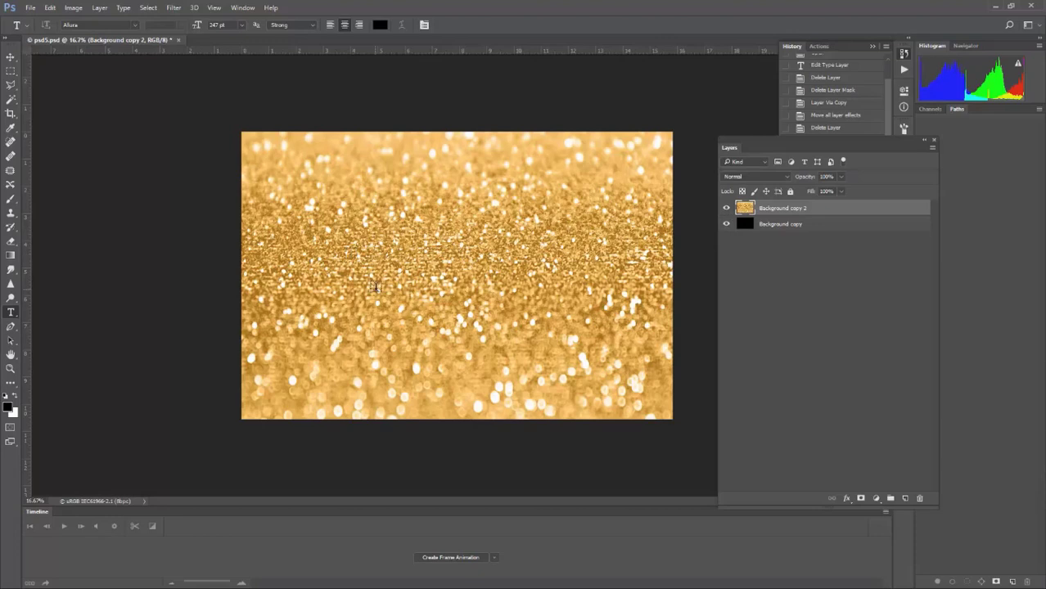
pyautogui.moveTo(423, 262)
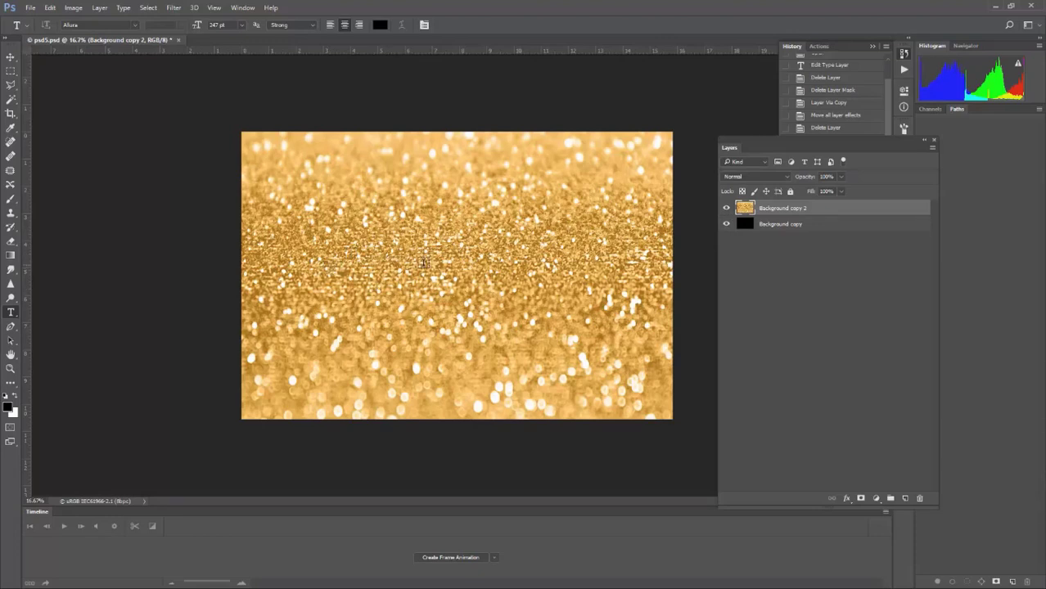
# - Type 'Celebrate!', load its letters as a selection, hide it, and select the glitter layer
pyautogui.write('Celebrate!')
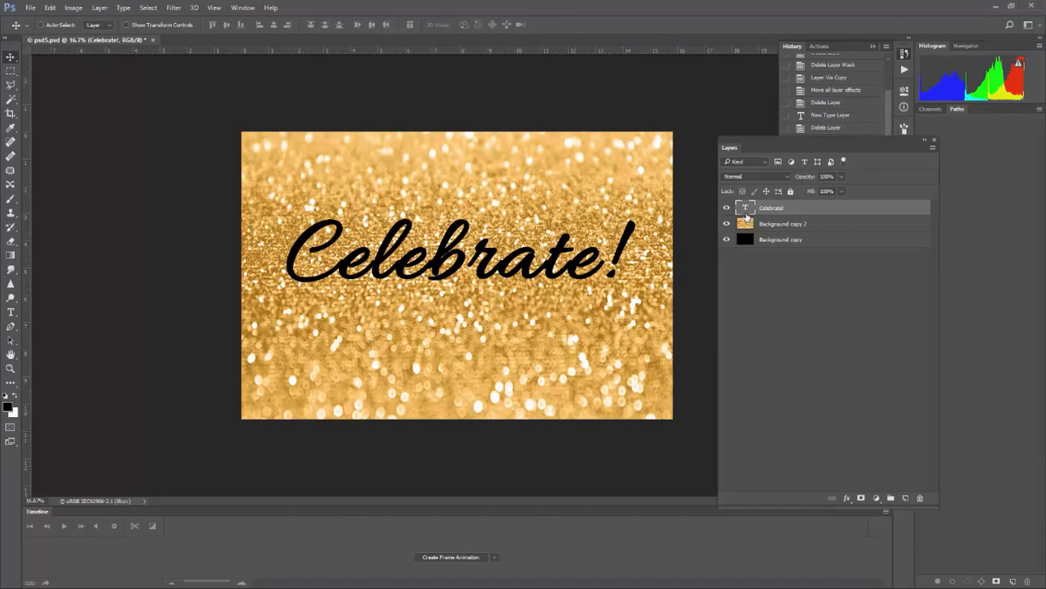
pyautogui.click(745, 208)
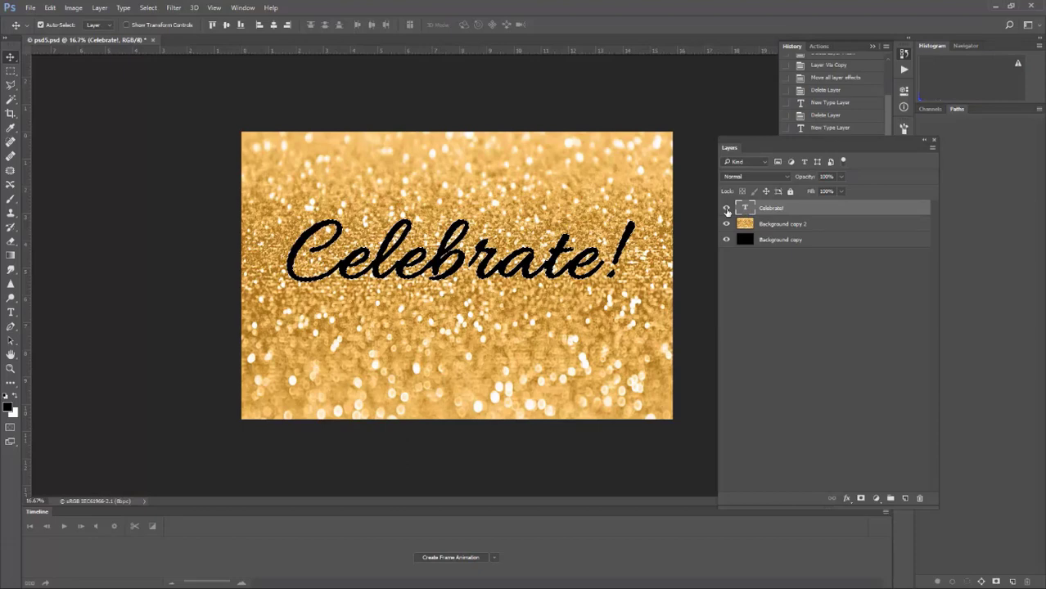
pyautogui.click(726, 208)
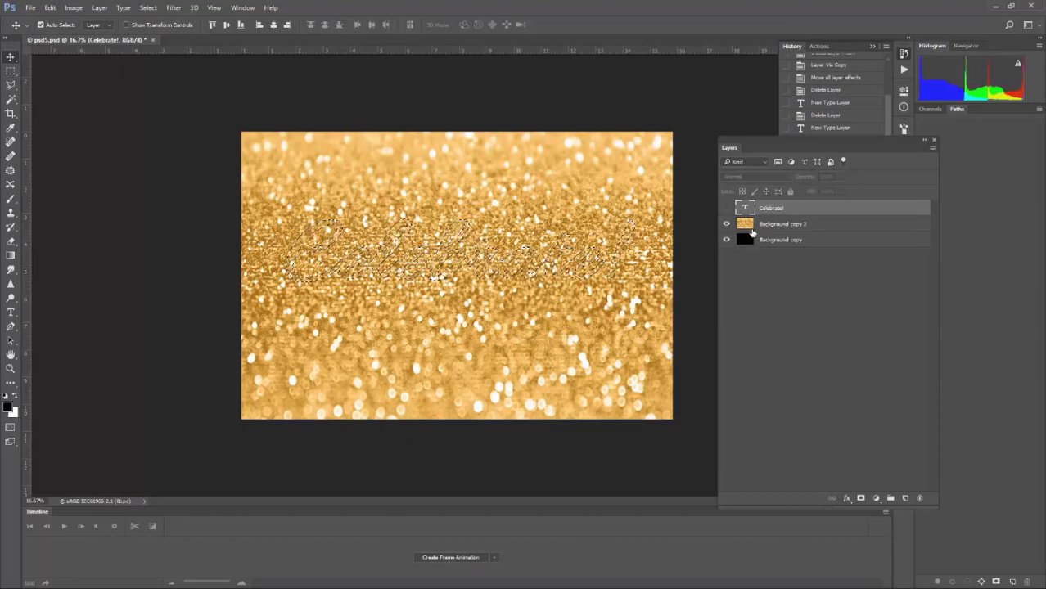
pyautogui.click(782, 224)
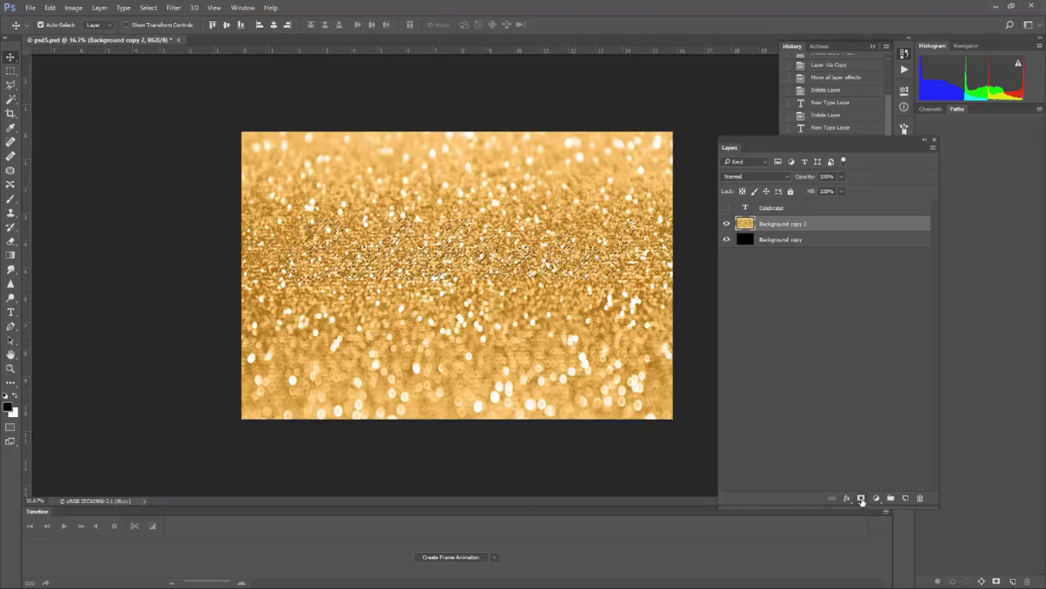
# - Mask the glitter layer to the Celebrate! letters and hide the black background layer
pyautogui.click(860, 498)
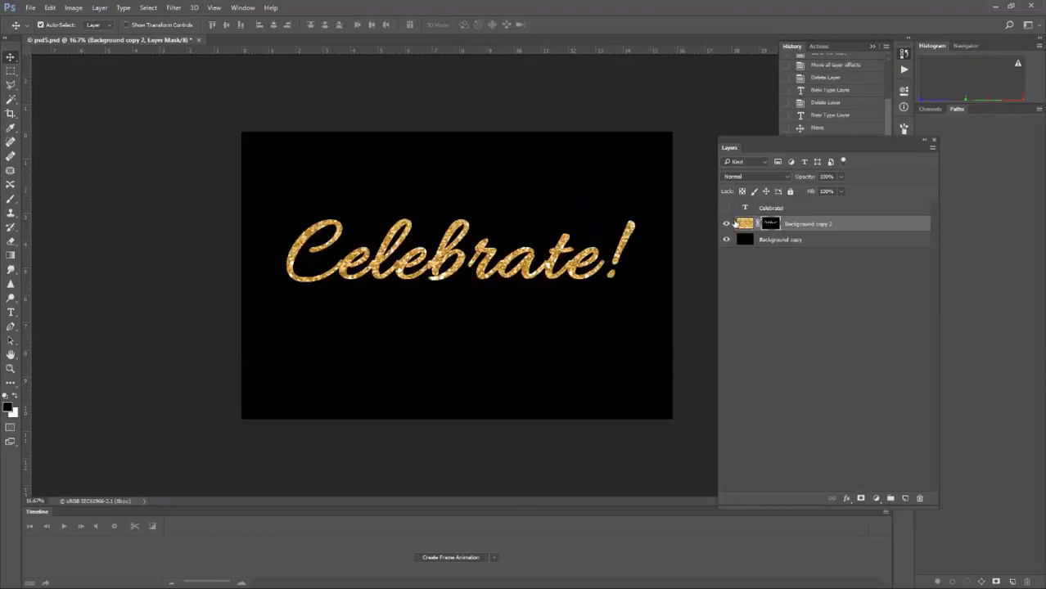
pyautogui.click(726, 239)
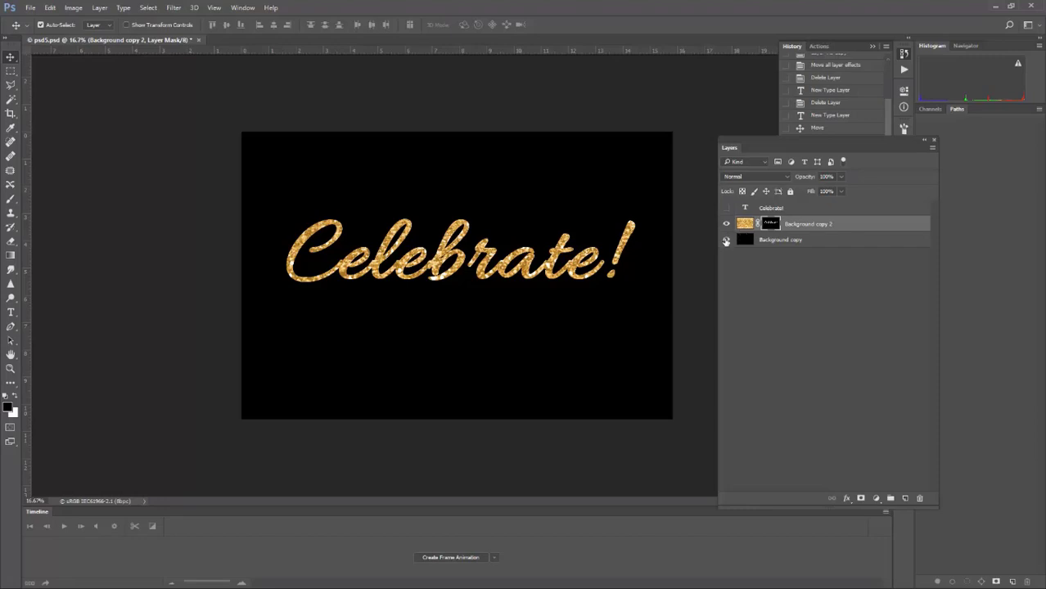
pyautogui.click(725, 240)
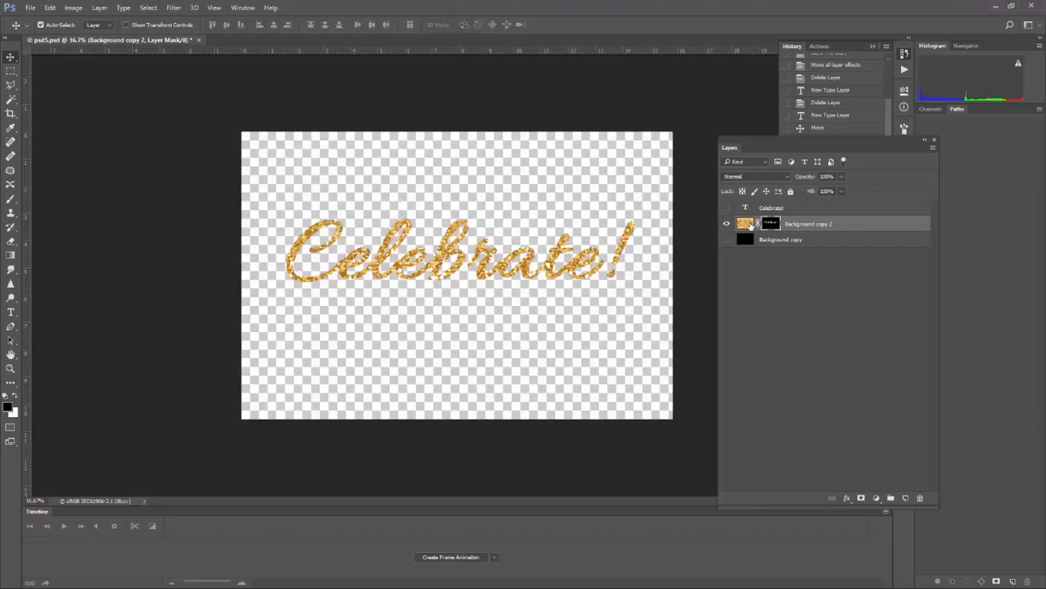
# - Add a Bevel & Emboss layer style to the glitter lettering
pyautogui.rightClick(745, 224)
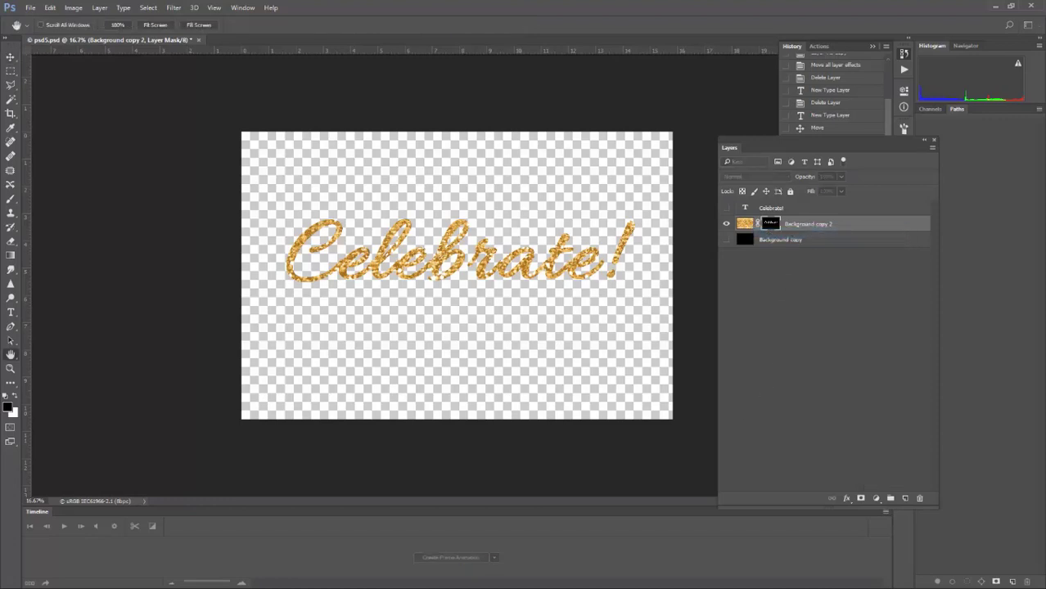
pyautogui.doubleClick(808, 223)
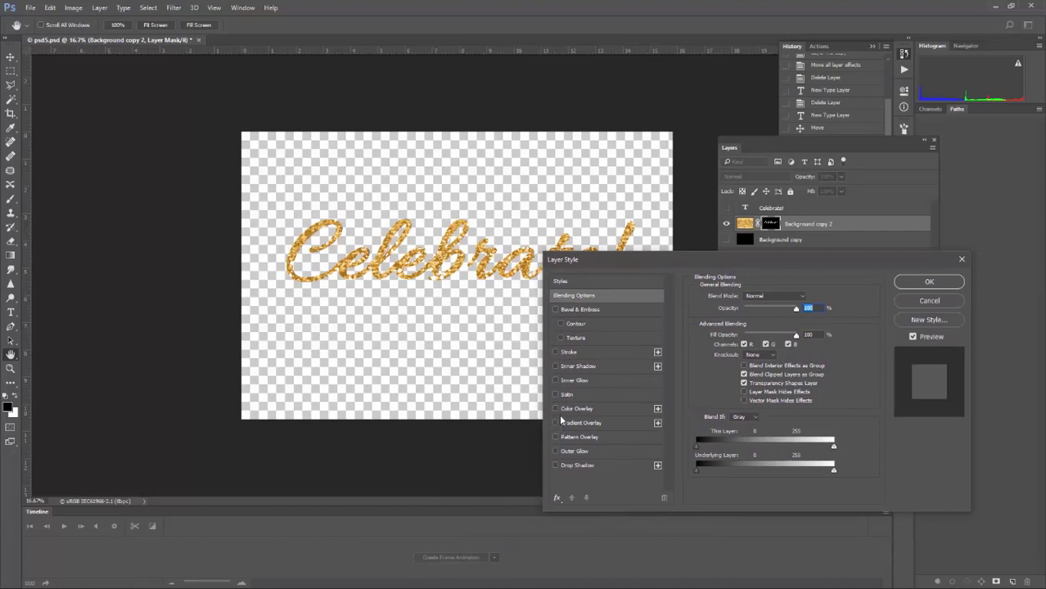
pyautogui.click(556, 309)
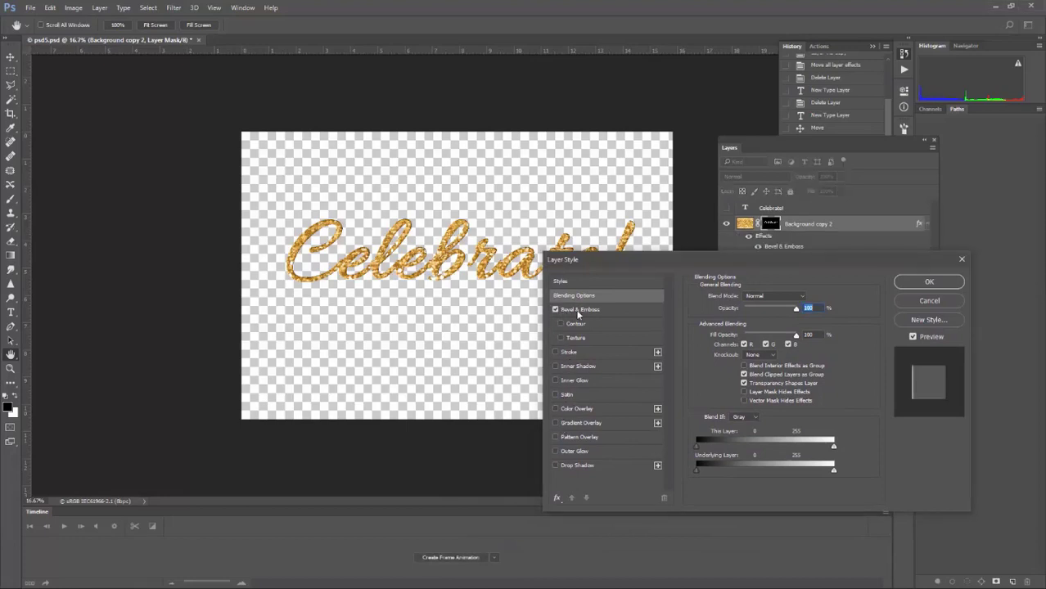
pyautogui.click(928, 282)
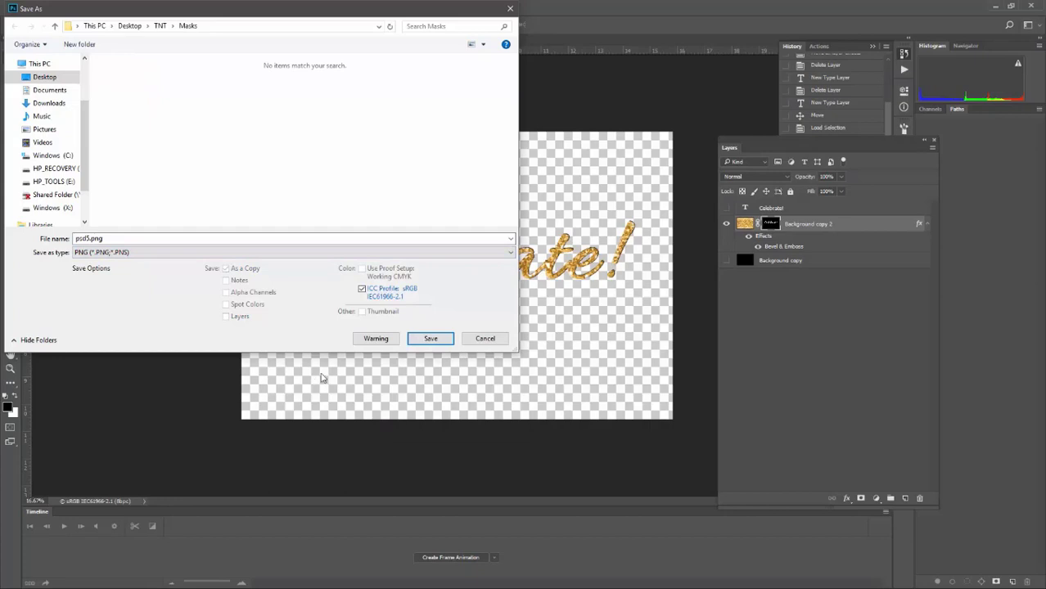
pyautogui.moveTo(319, 375)
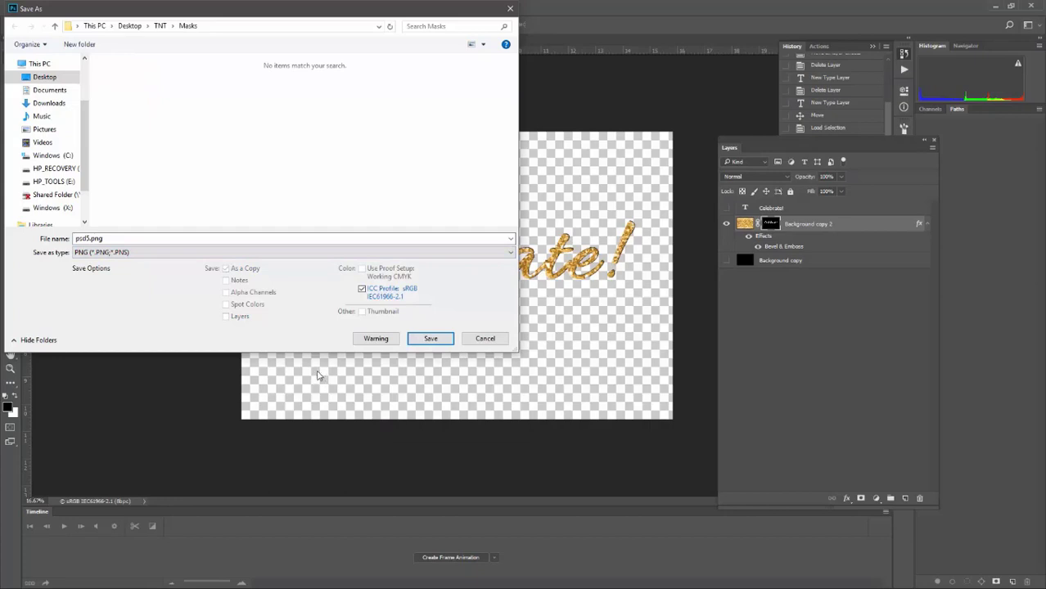